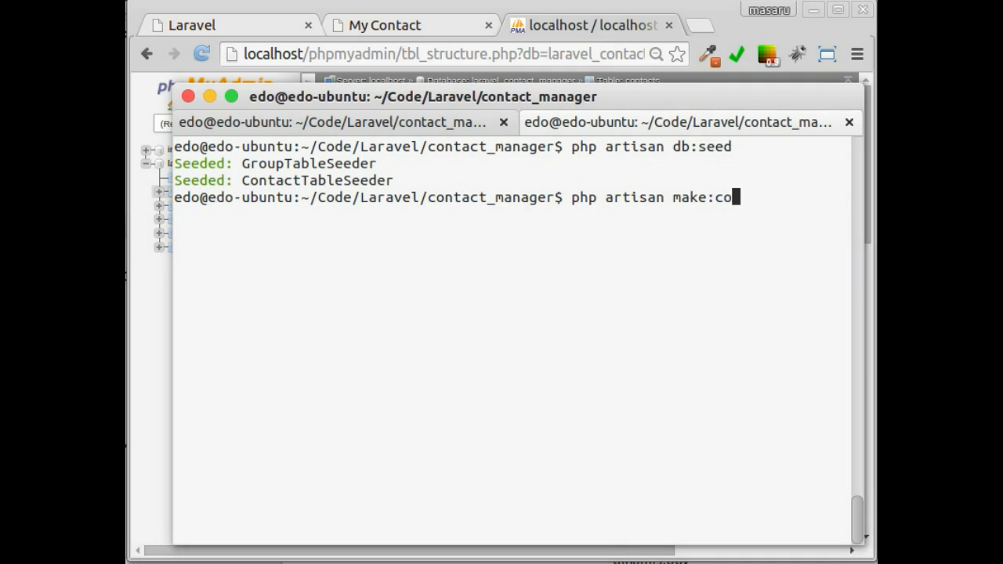
Type the php artisan make:controller ContactsController command in Terminal.
text(ntroller contacts)
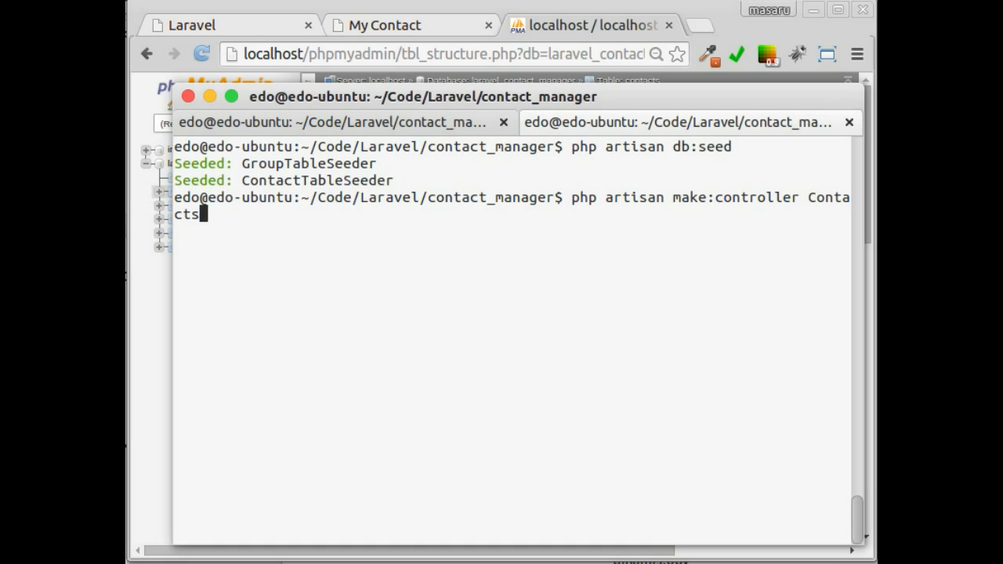
text(Controller)
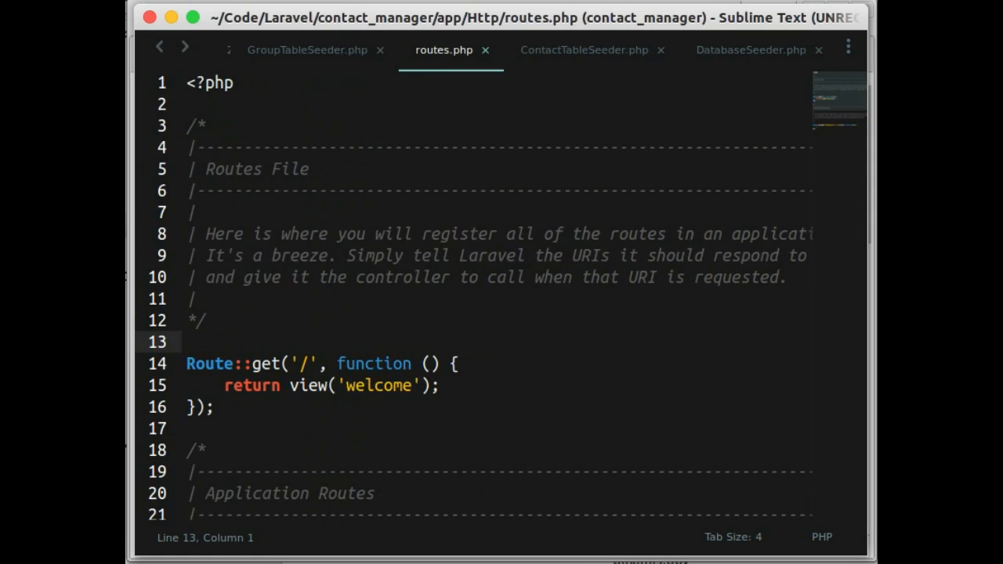
Replace the web group's placeholder comment with Route::resource('contacts', 'ContactsController').
scroll(down, 3)
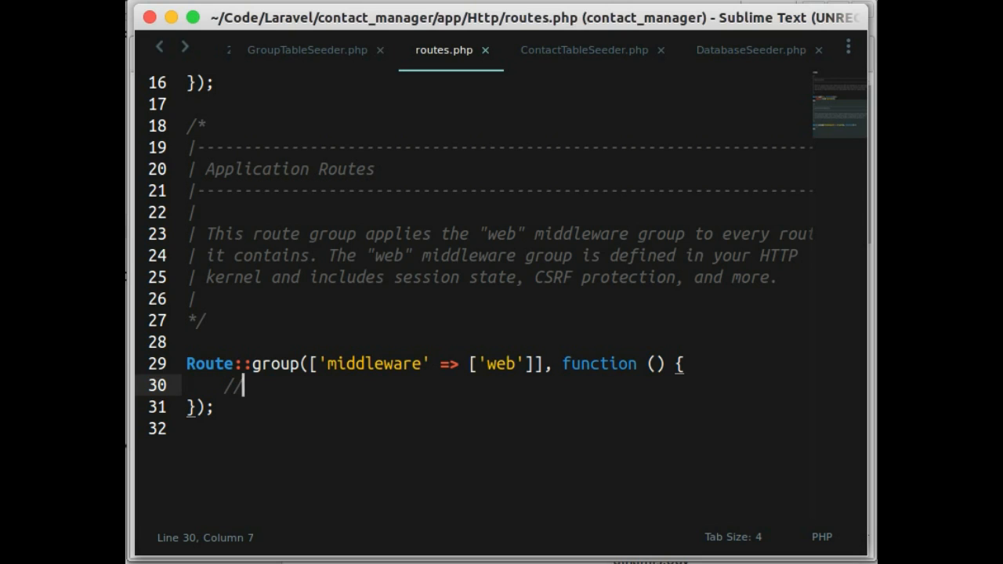
key(backspace)
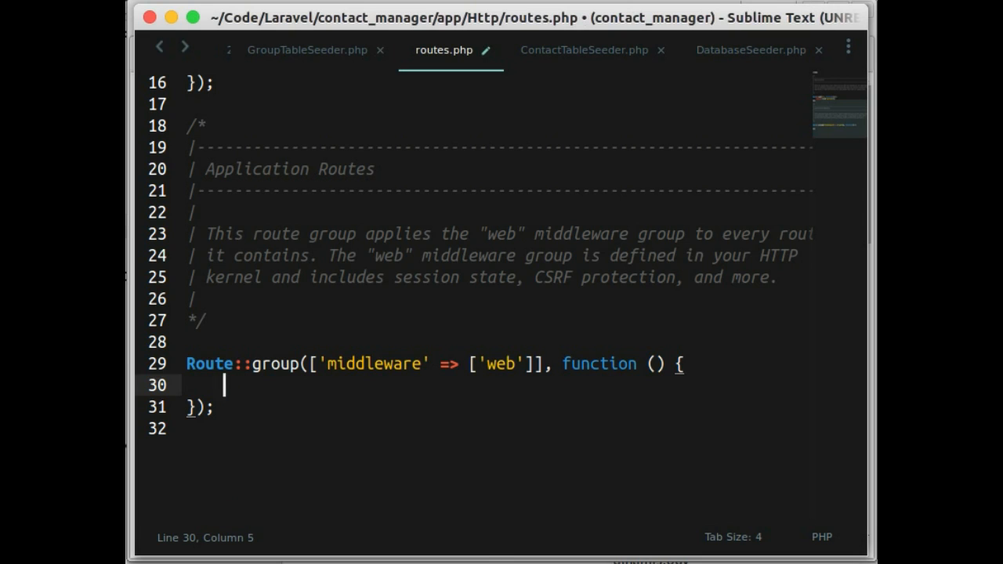
text(Route::resource('c)
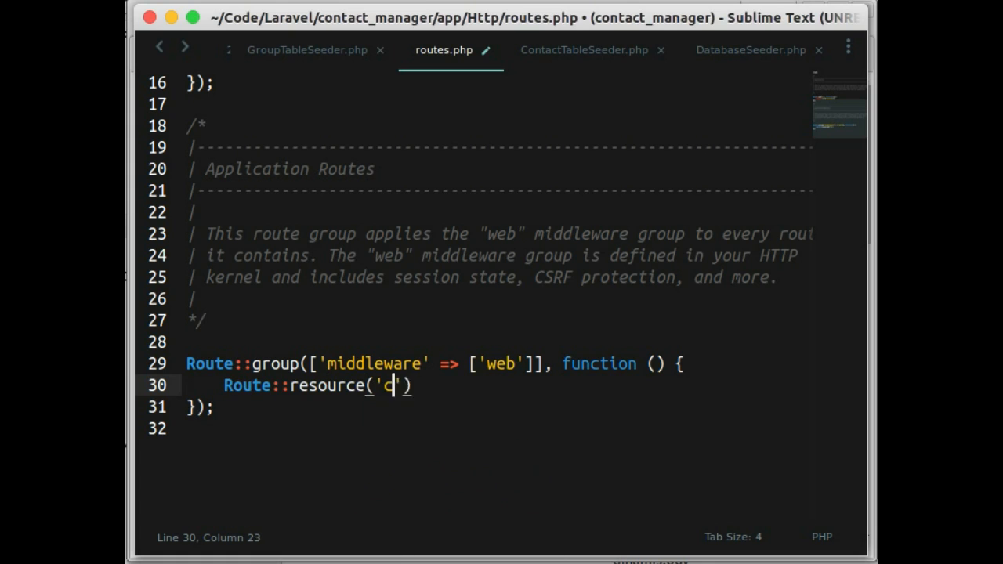
text(ontacts',)
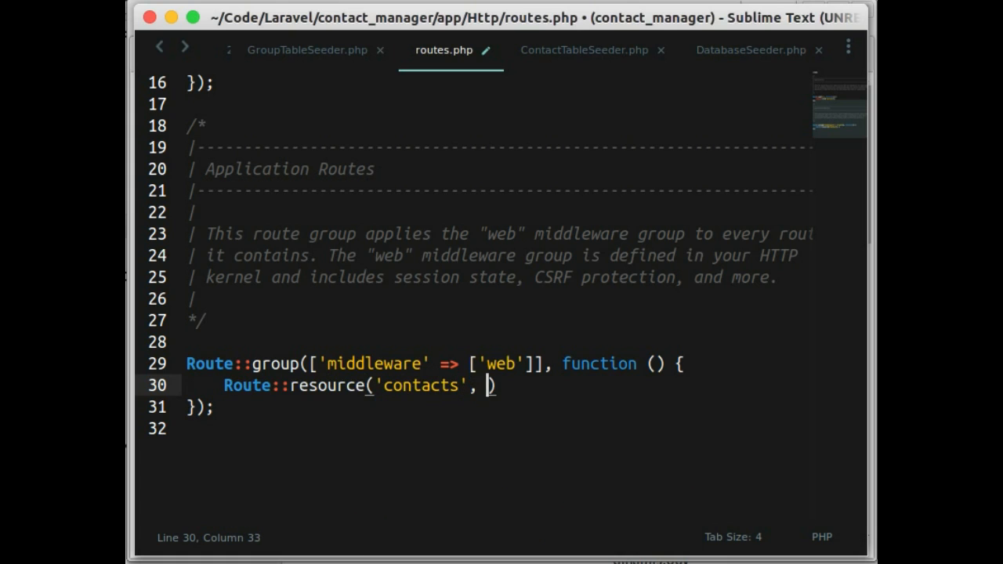
text('ContactsControll)
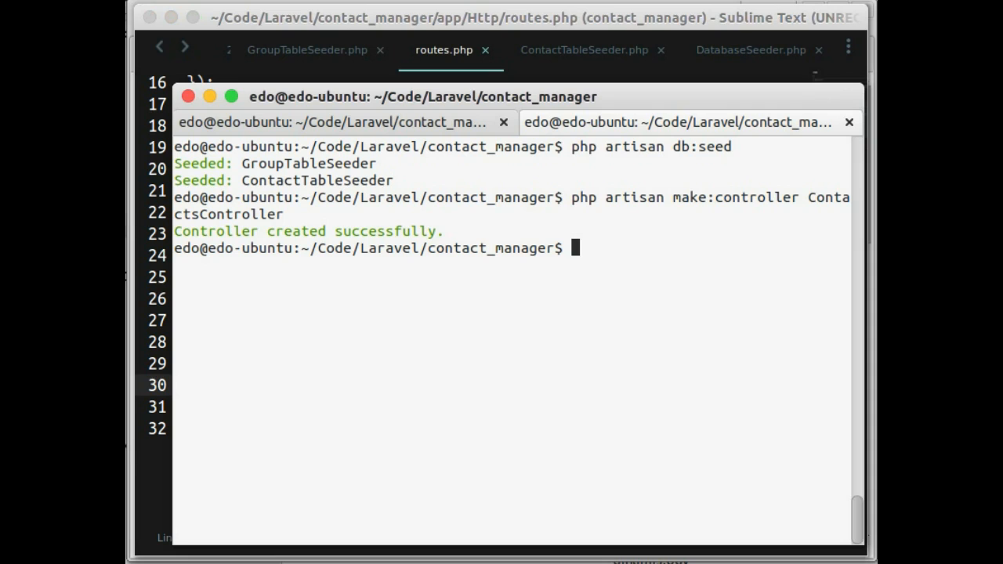
Run php artisan route:list and review the seven ContactsController routes.
text(php ar)
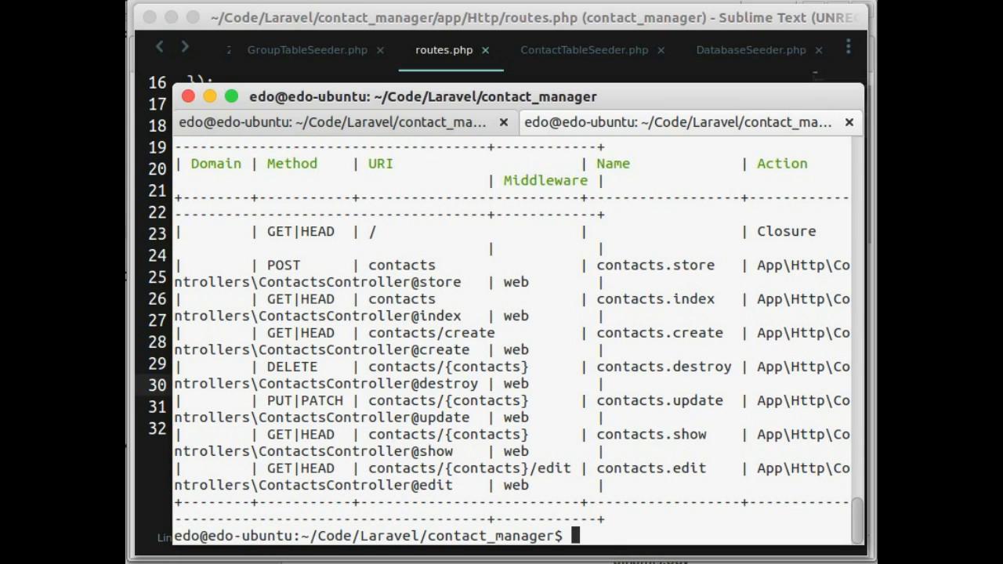
double_click(659, 332)
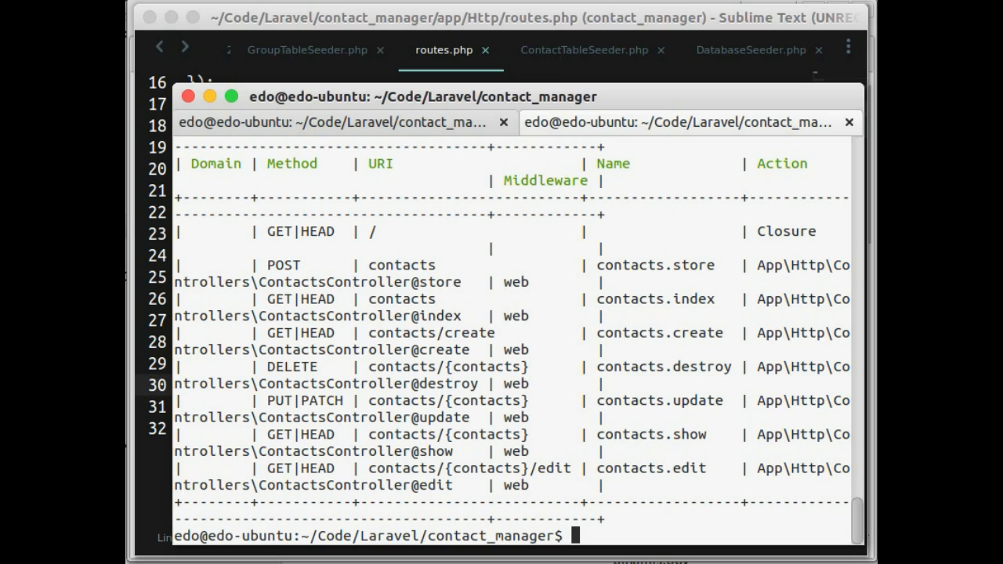
double_click(432, 333)
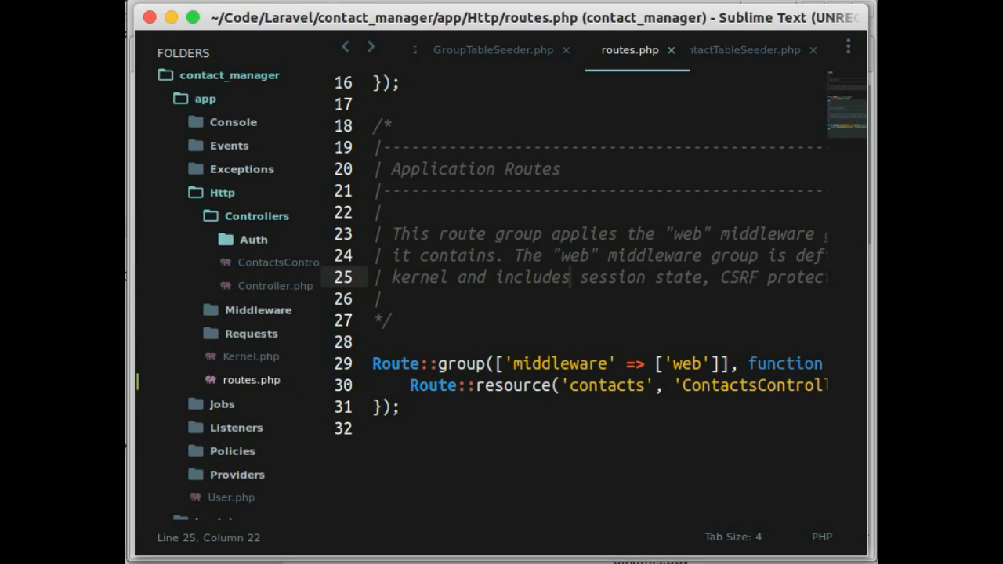
In ContactsController.php, replace index()'s '# code...' with return view("contacts.index");.
click(743, 49)
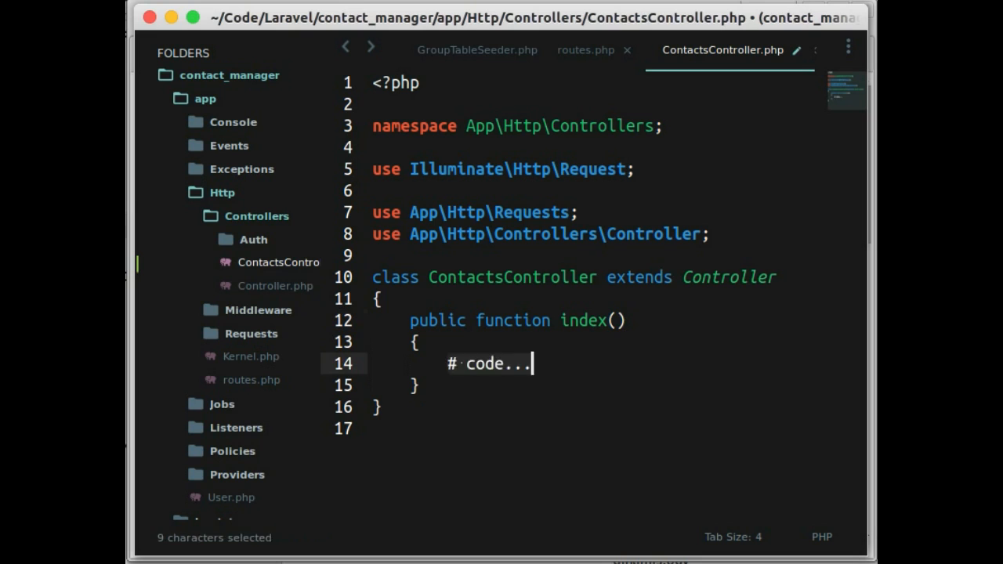
key(Delete)
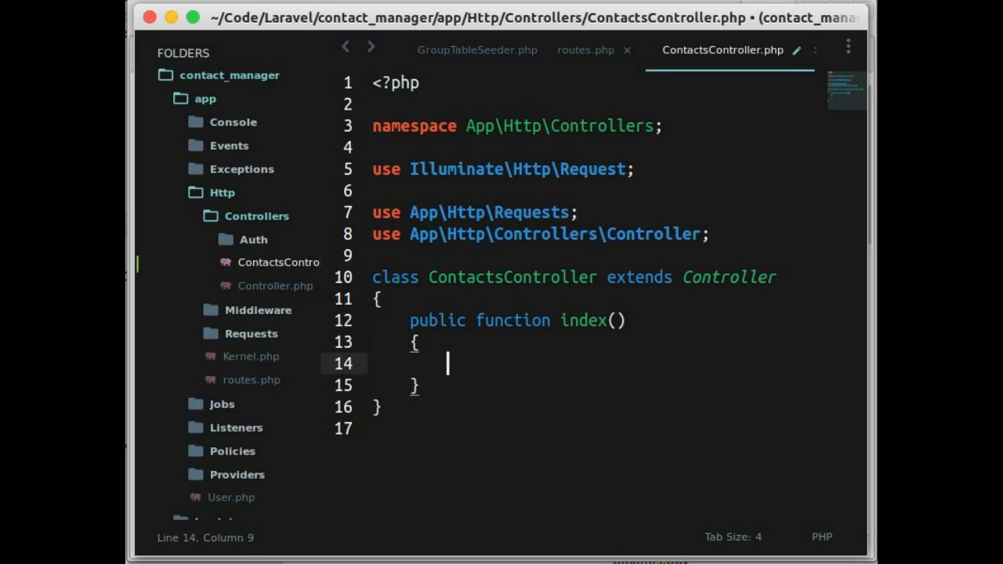
text(return)
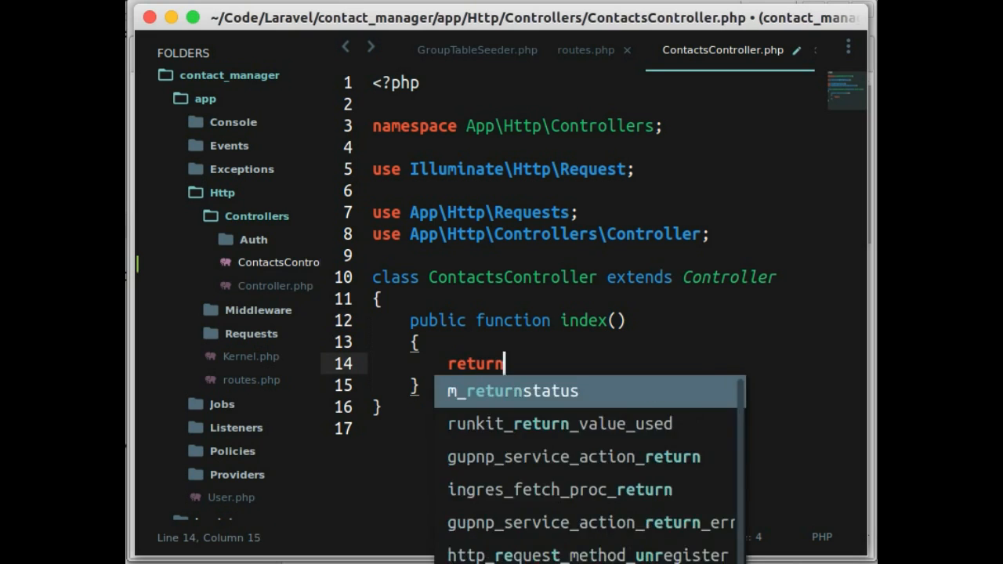
text(view("contacts.i");)
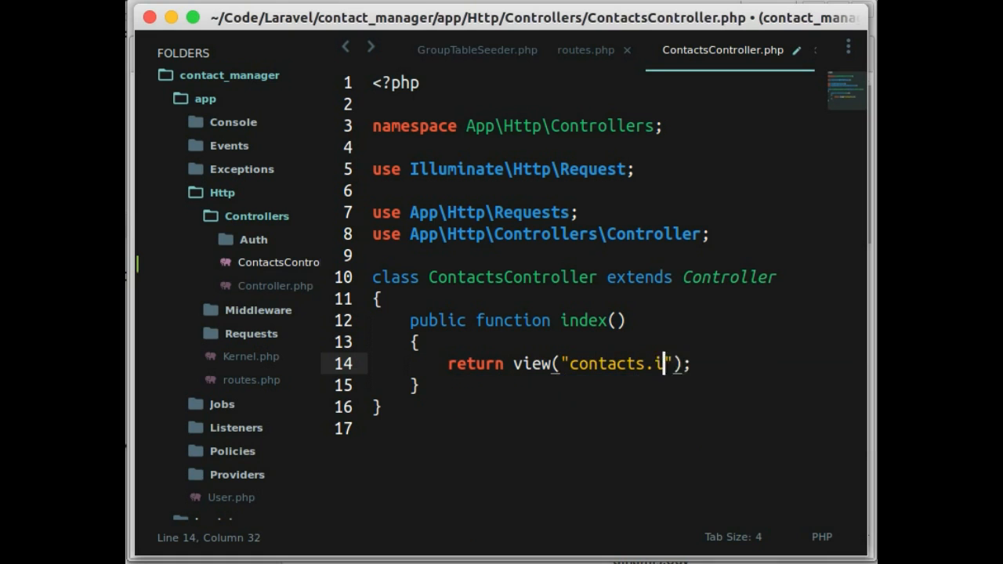
text(ndex)
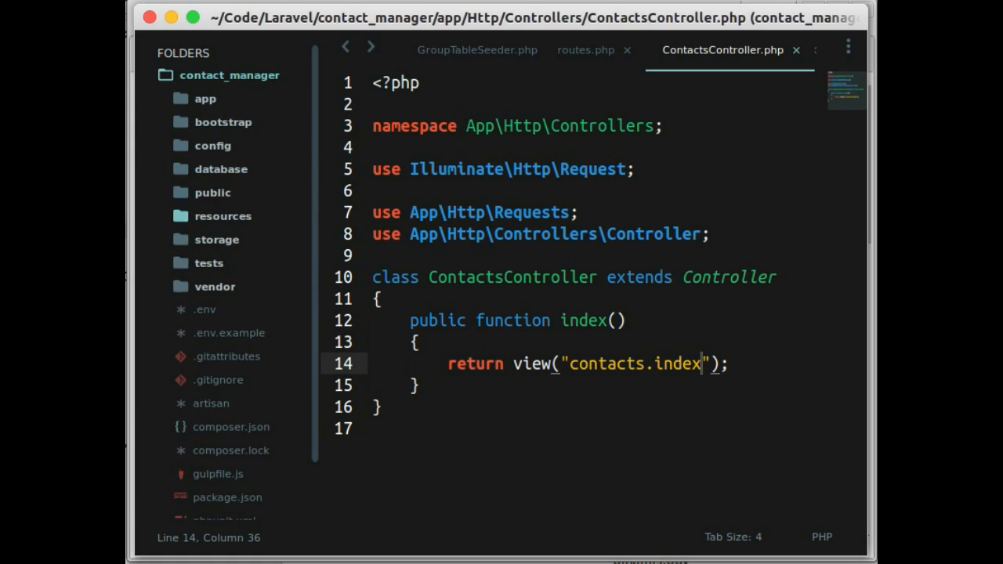
Expand resources > views and save a new file named main.blade in layouts.
click(222, 216)
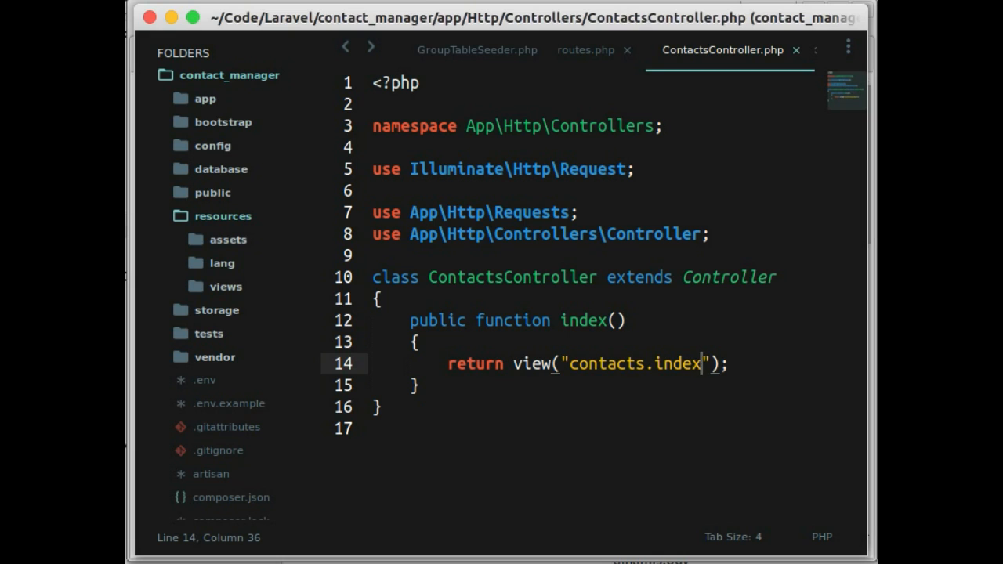
click(225, 286)
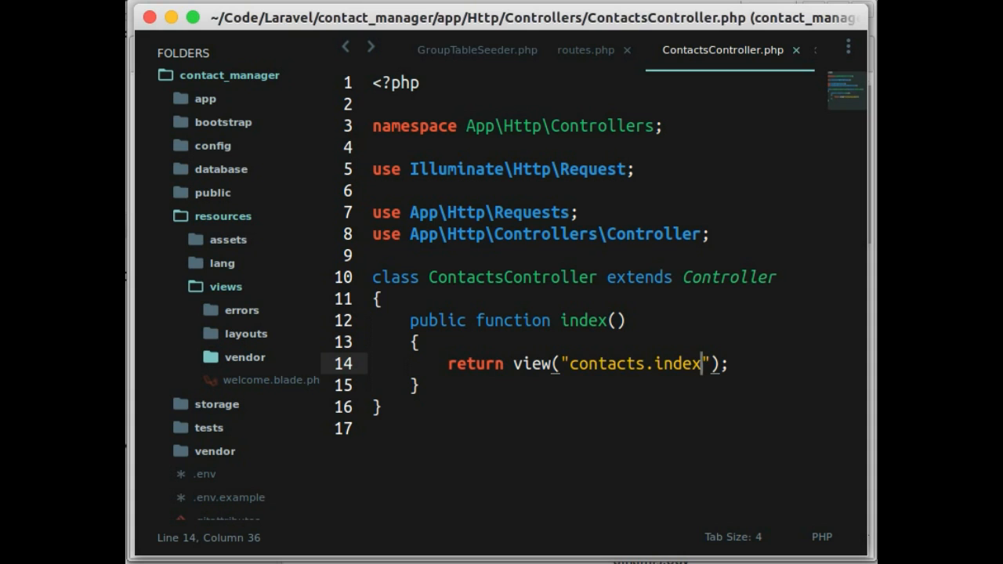
right_click(245, 333)
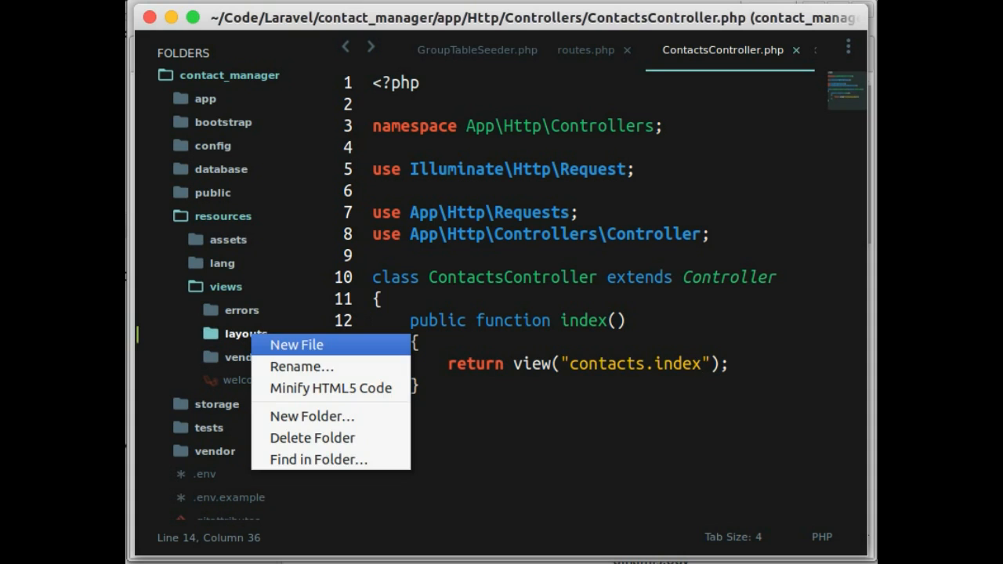
click(296, 345)
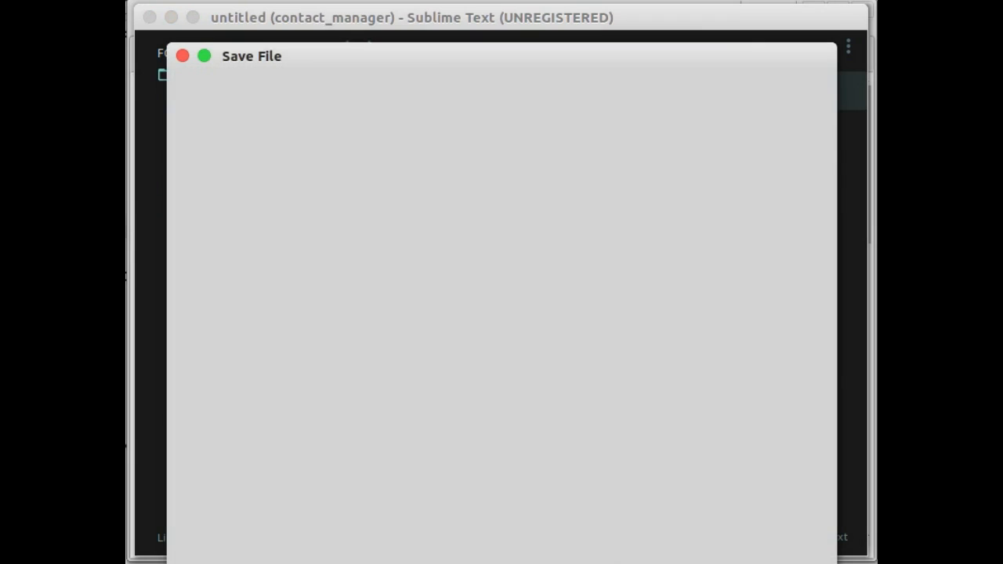
text(main.blade)
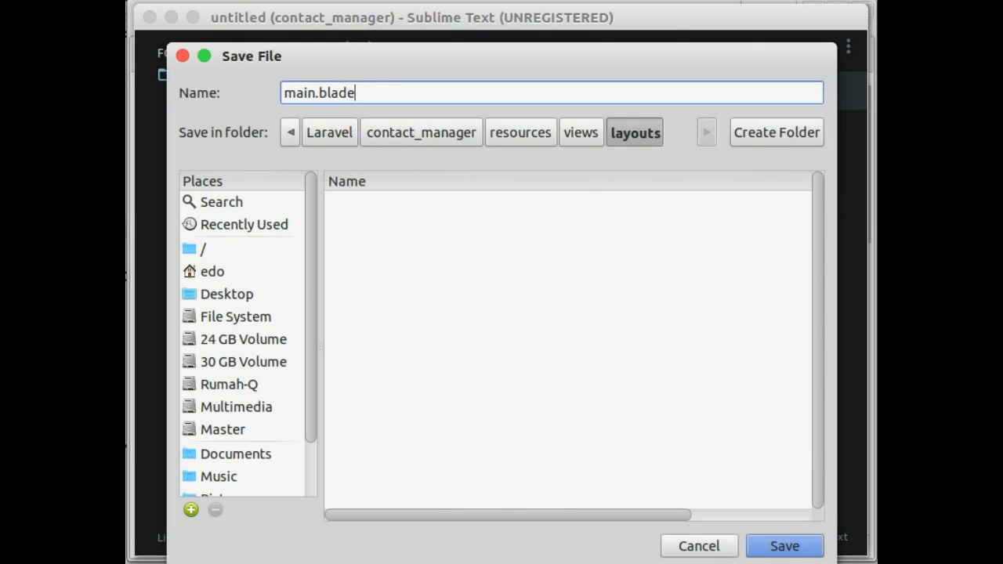
click(784, 545)
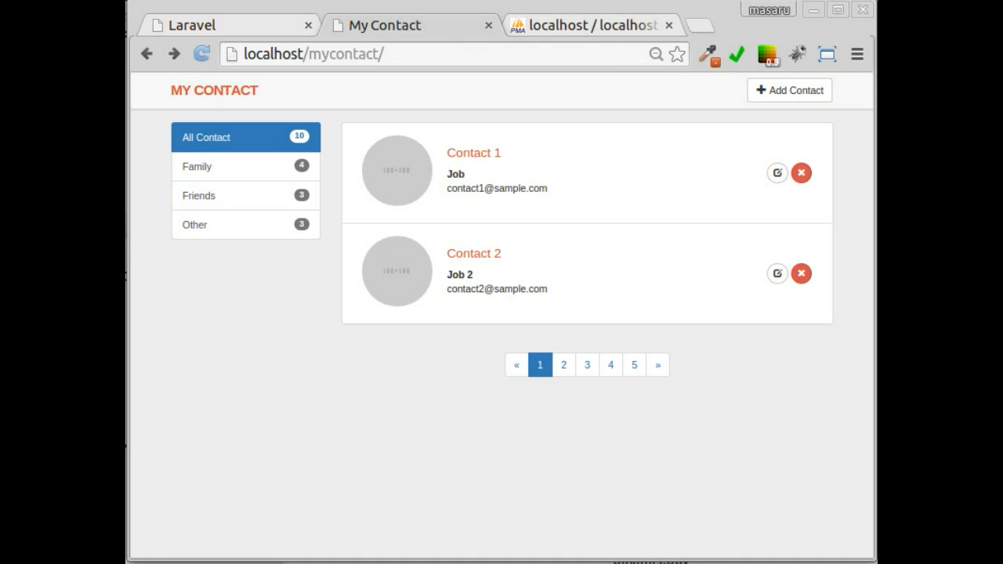
View the HTML page source of the My Contact page in Chrome.
right_click(801, 172)
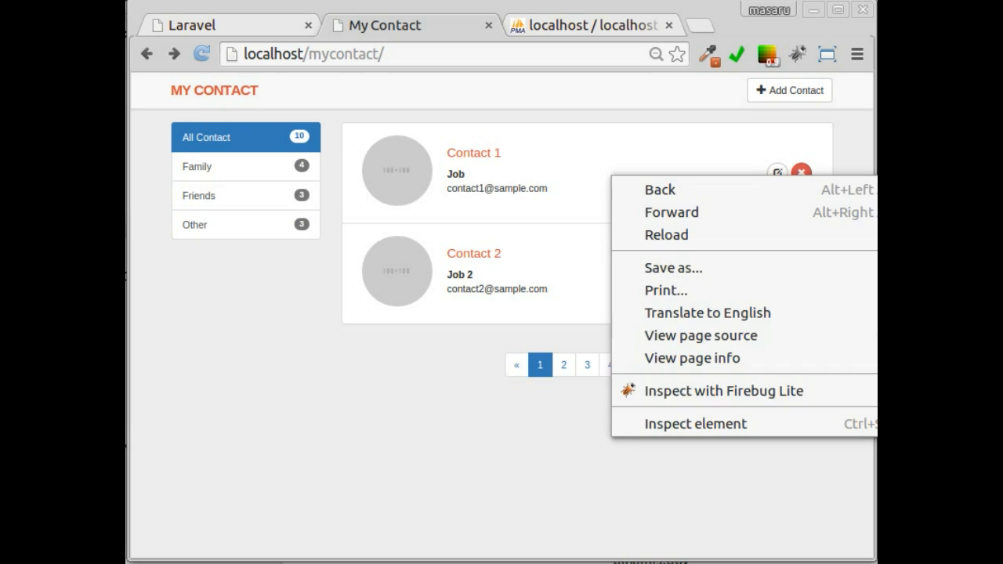
click(700, 336)
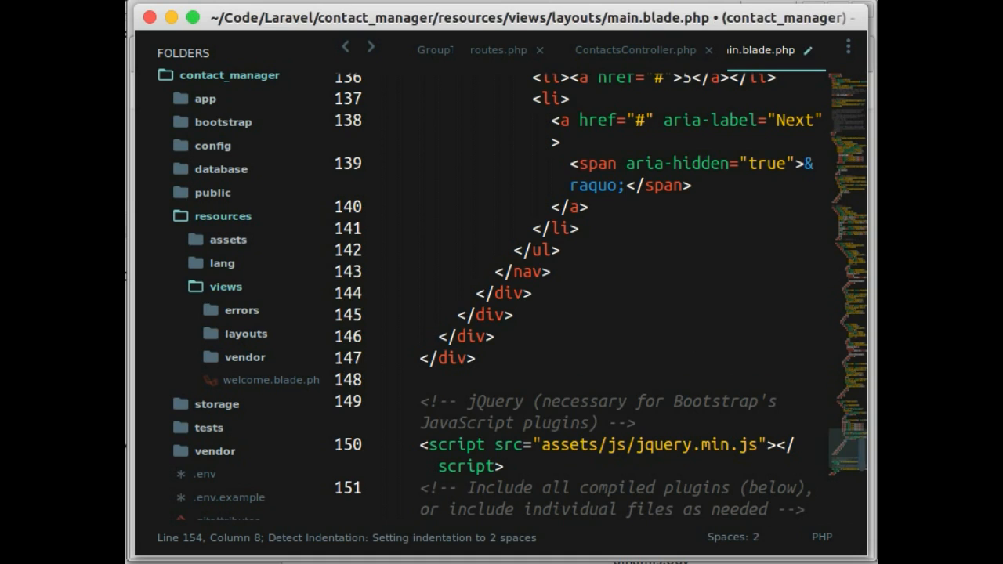
Save the pasted template HTML in main.blade.php and fold the navbar block.
key(cmd+s)
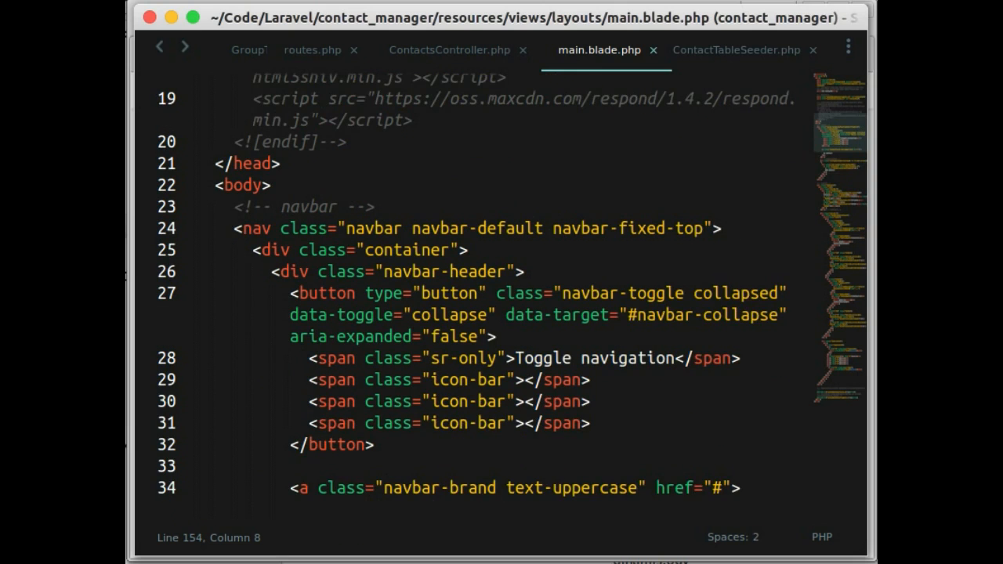
click(184, 163)
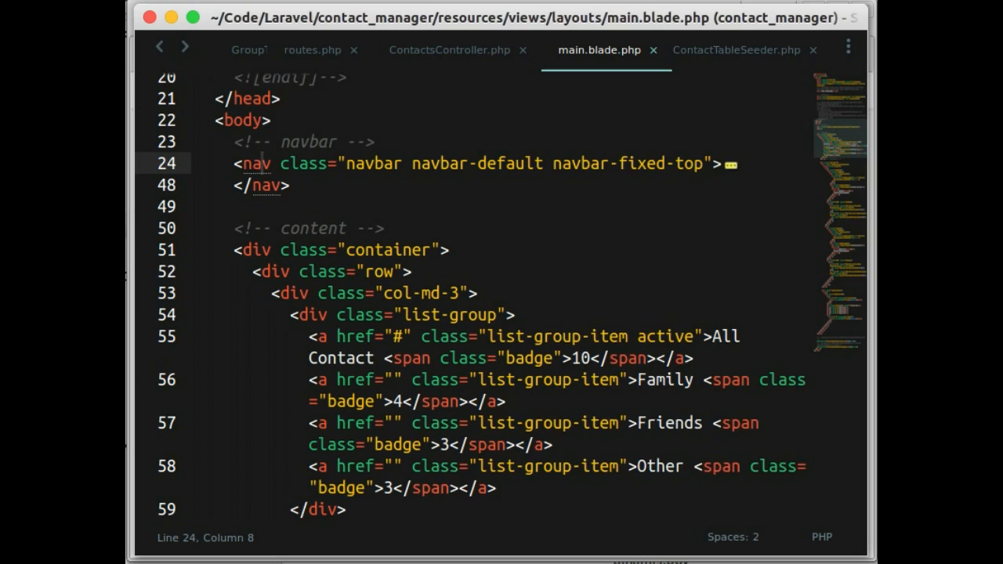
scroll(down, 3)
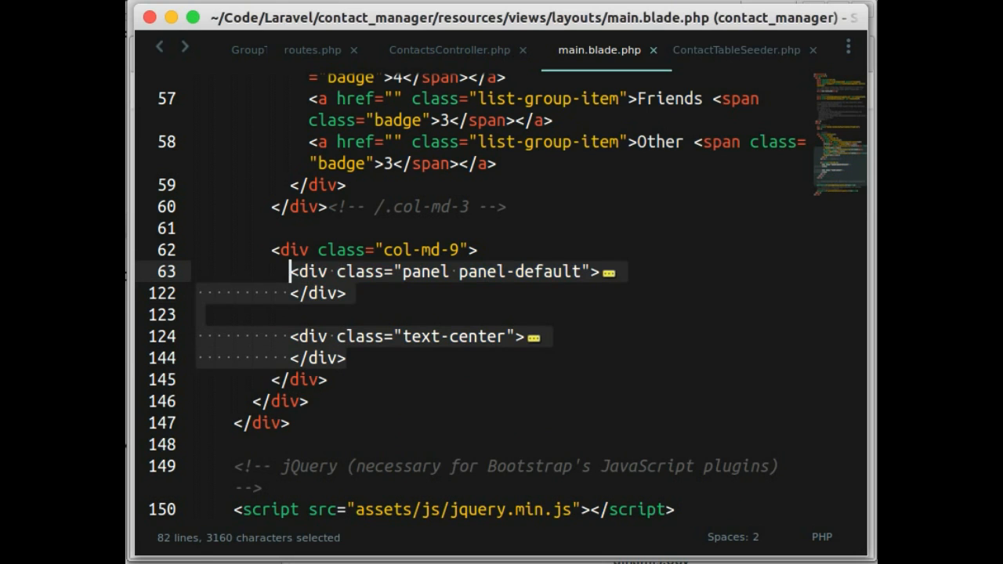
key(cmd+x)
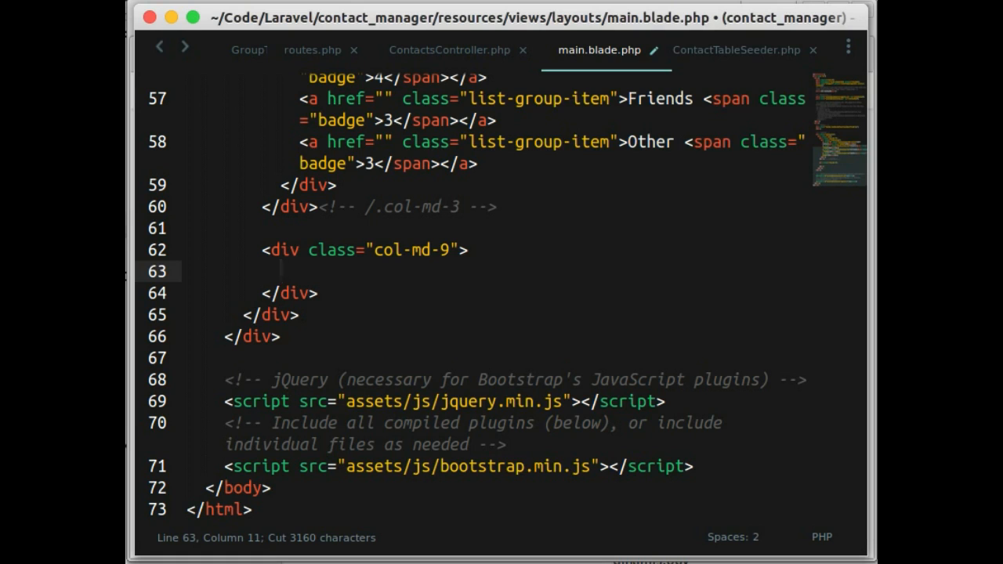
text(@yi)
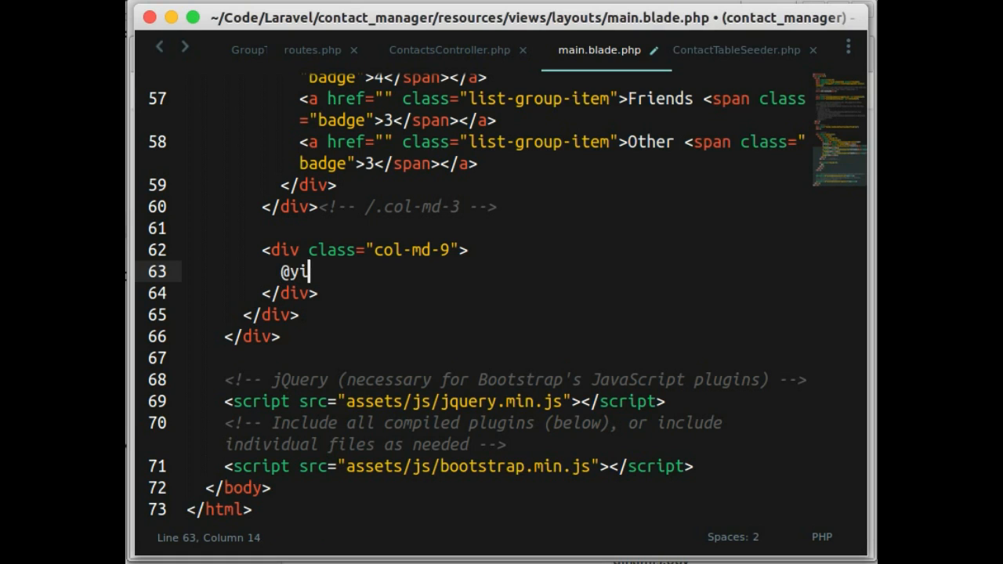
text(eld())
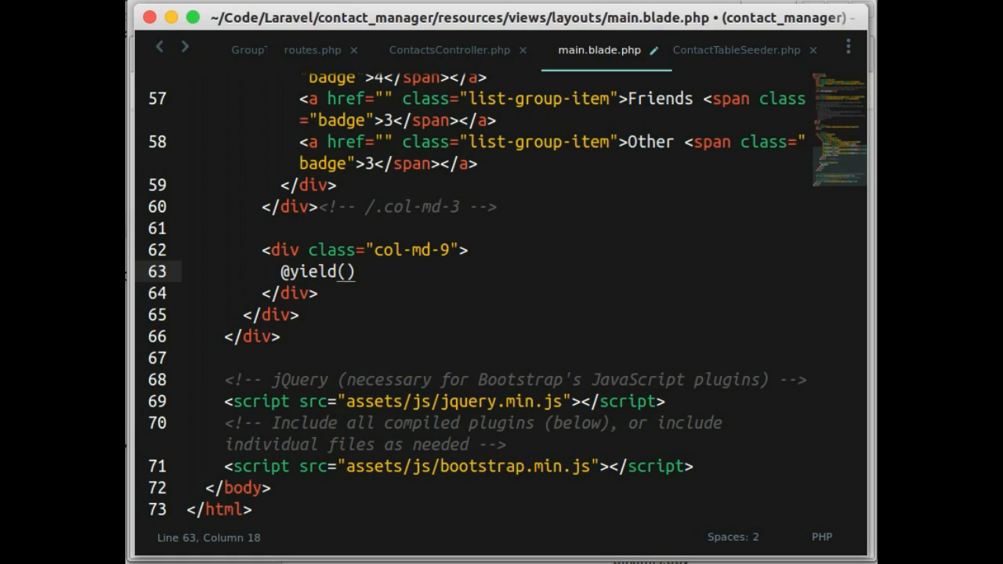
text('content')
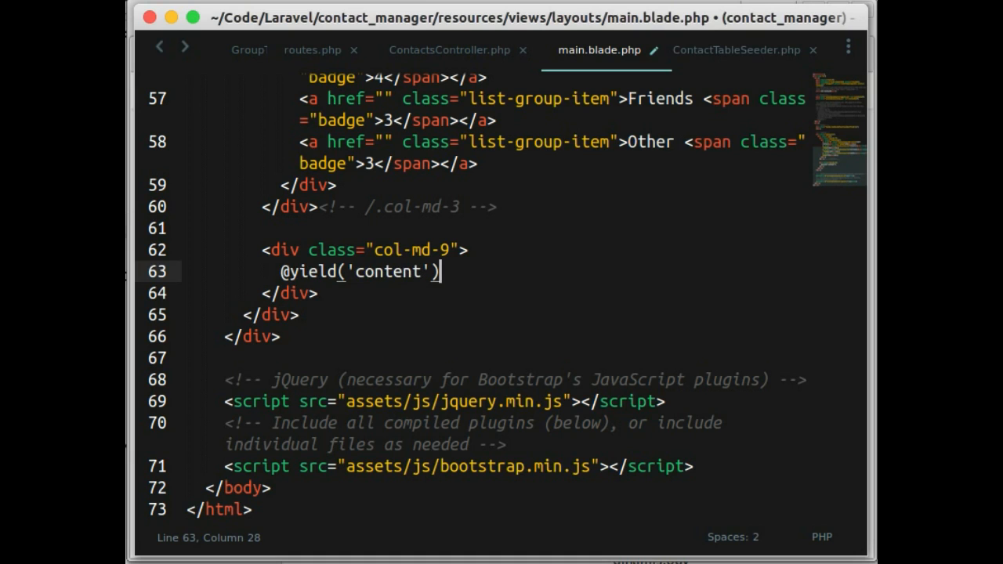
key(cmd+s)
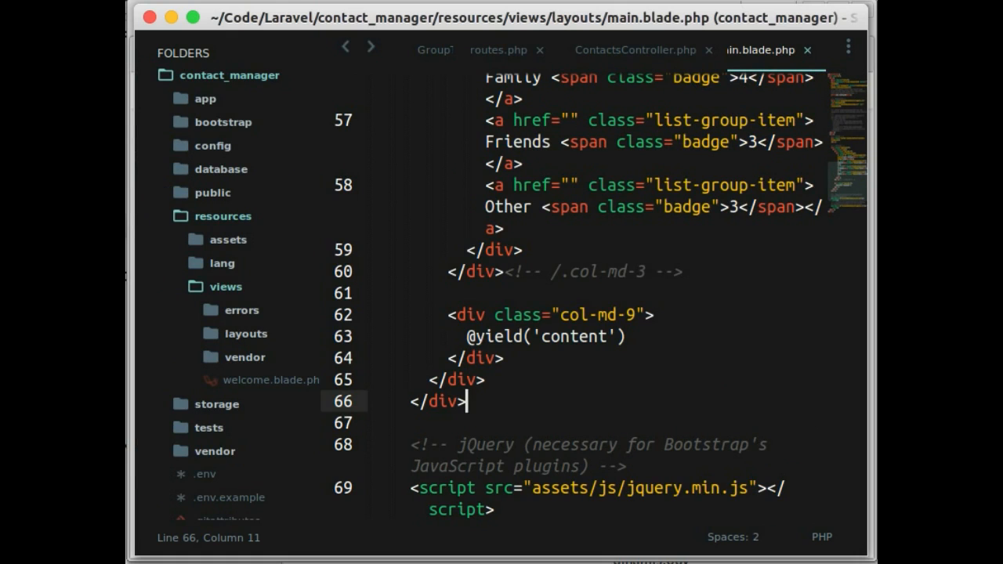
Save a new view file as index.blade.php in the contacts folder.
right_click(225, 286)
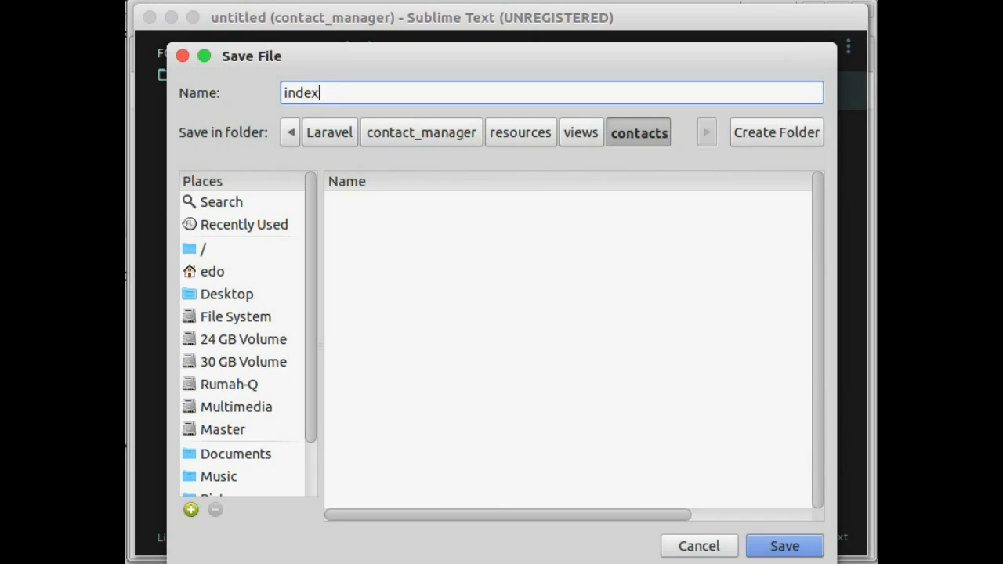
text(.blade.php)
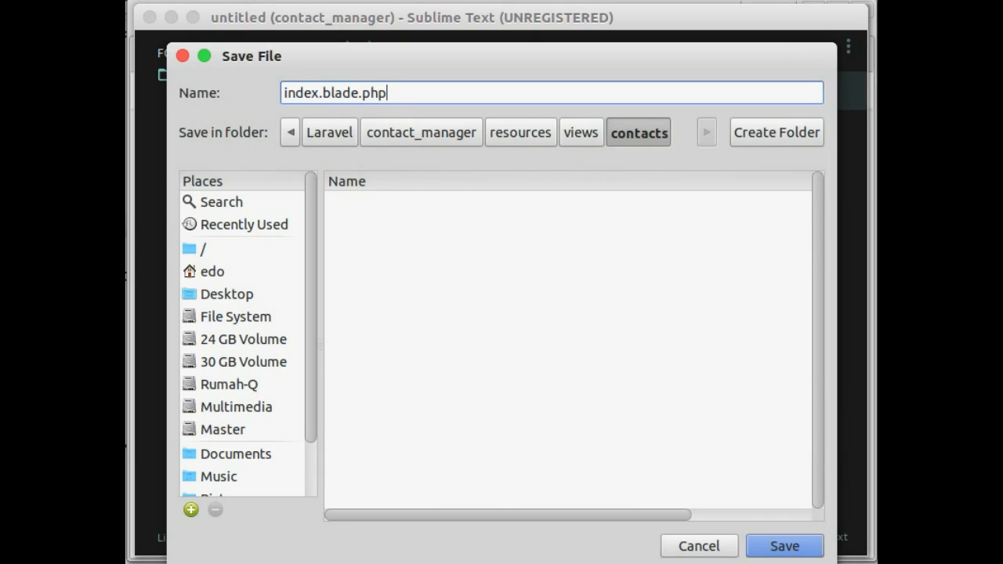
click(784, 546)
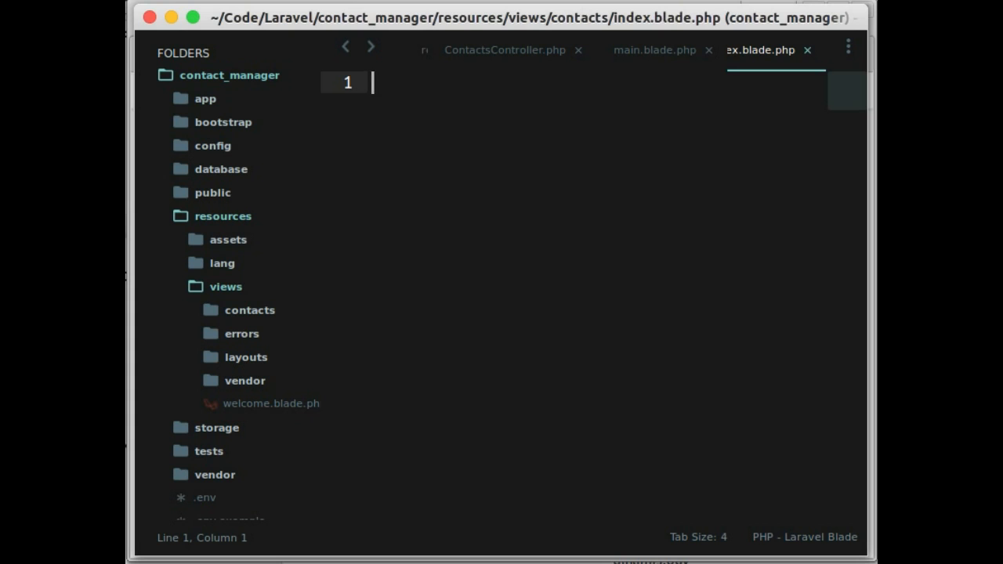
text(@extends(')
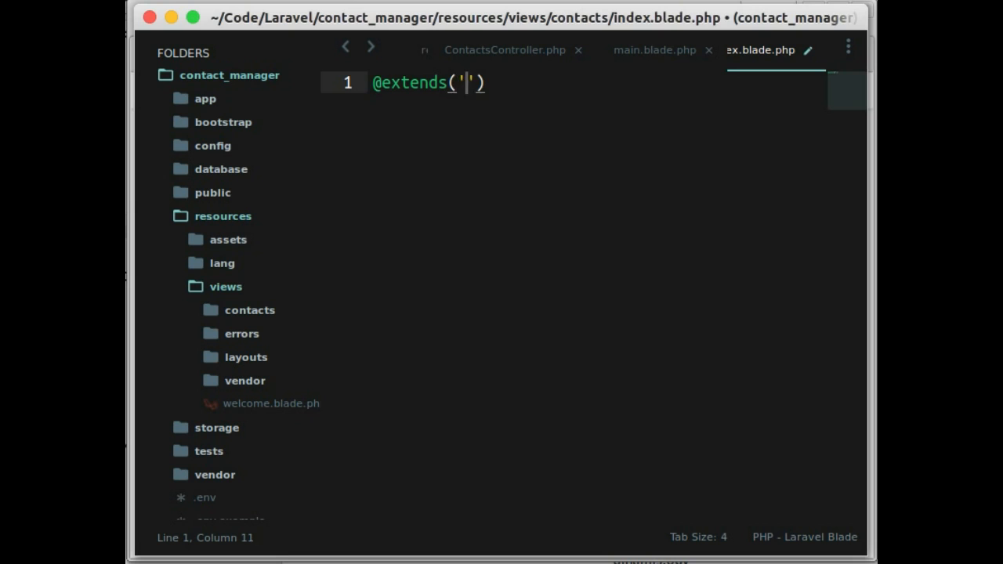
text(layouts.main)
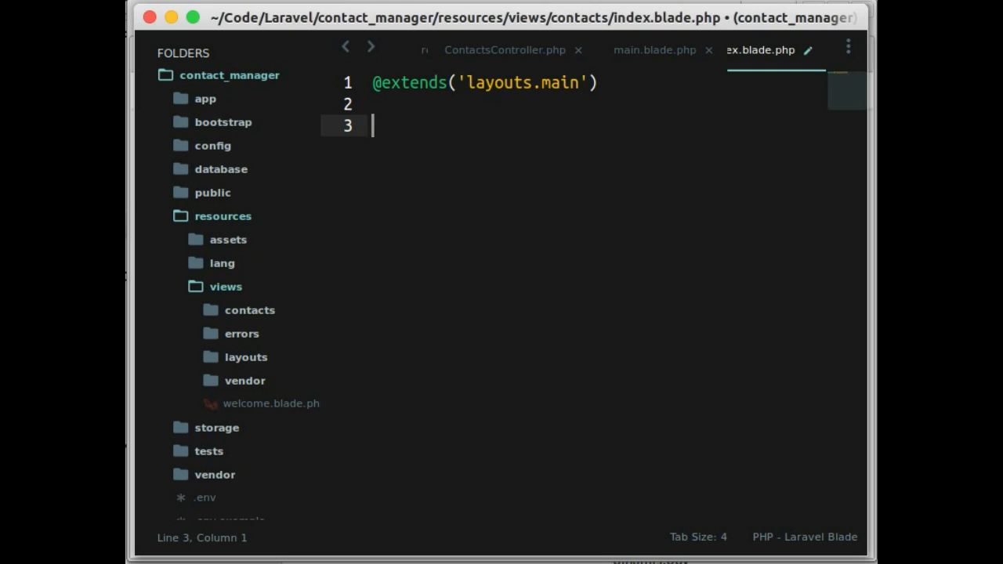
text(@section('cont')
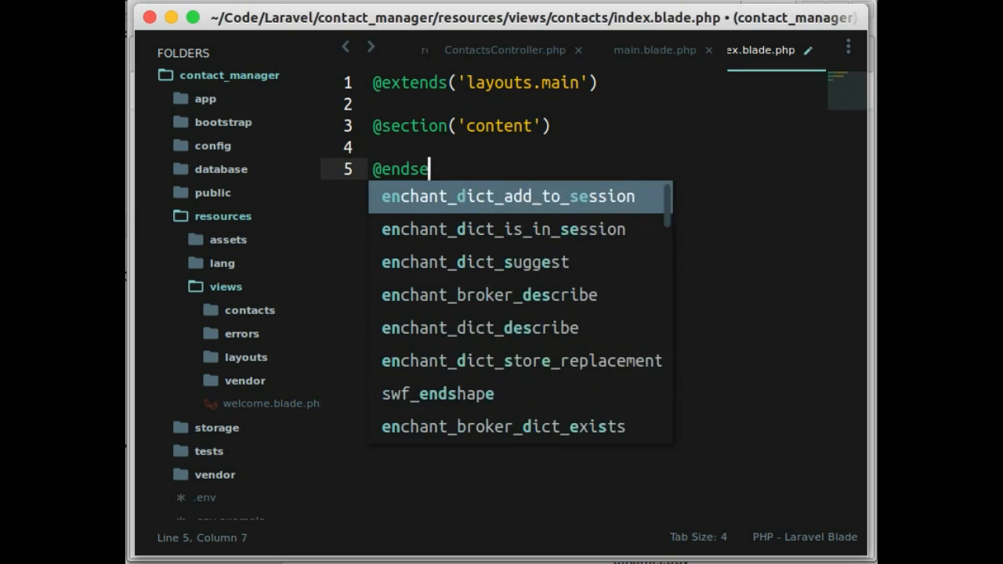
text(ction)
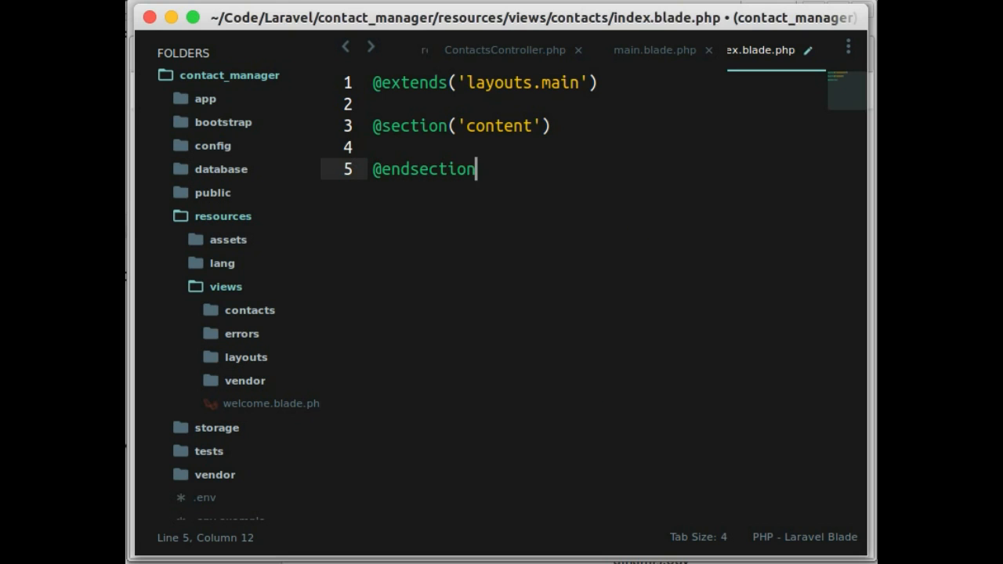
key(Enter)
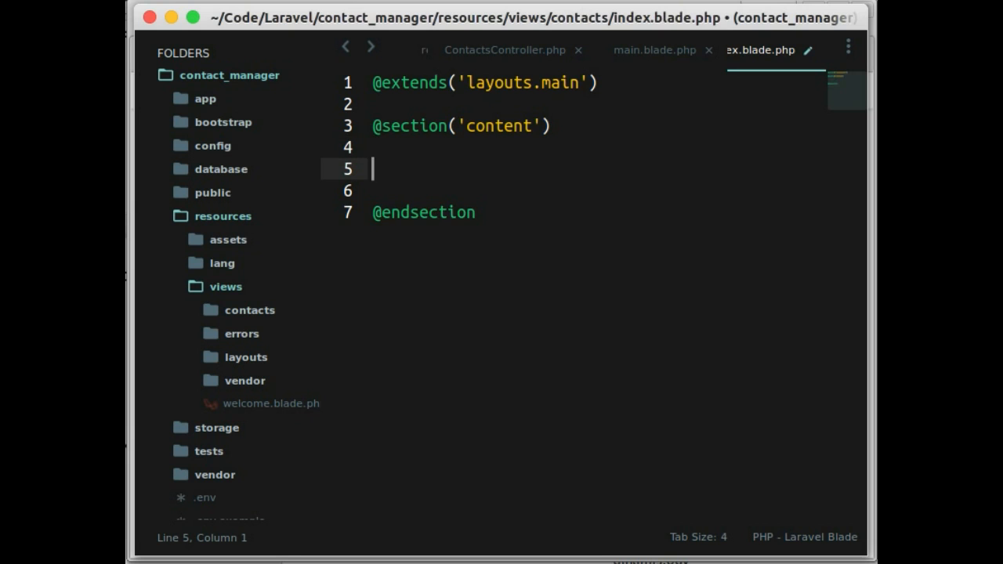
scroll(down, 3)
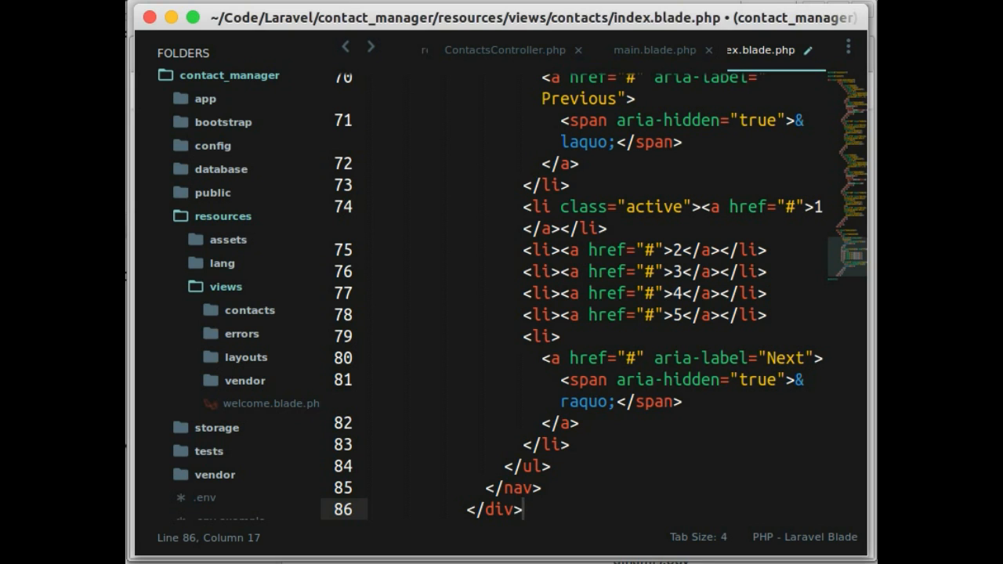
key(cmd+s)
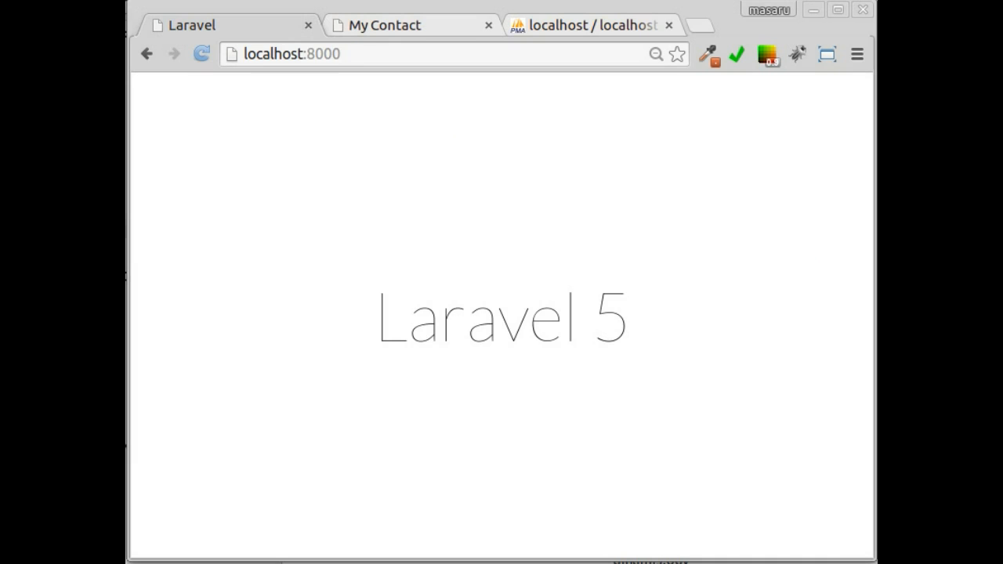
Load localhost:8000/contacts in Chrome.
click(337, 53)
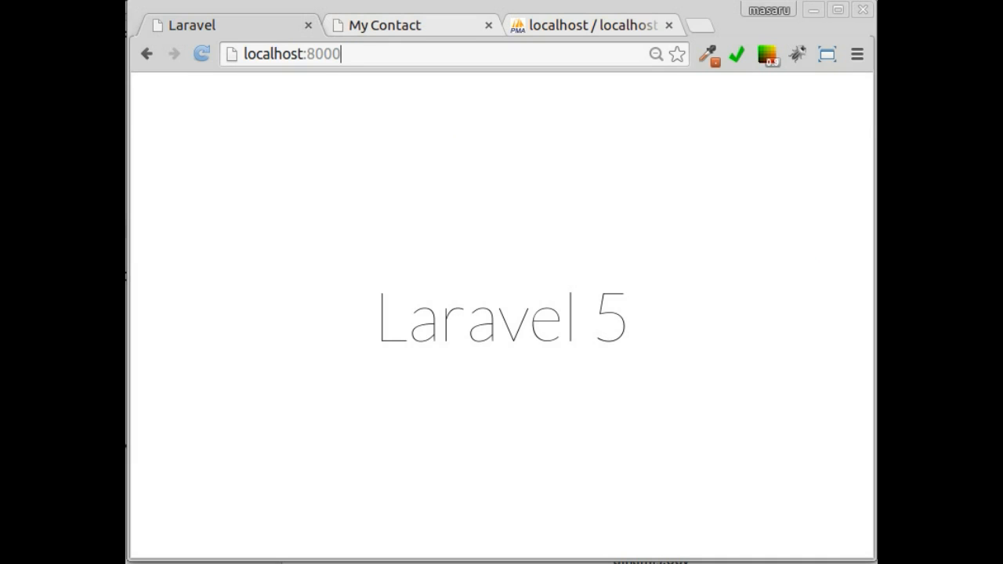
text(/contacts)
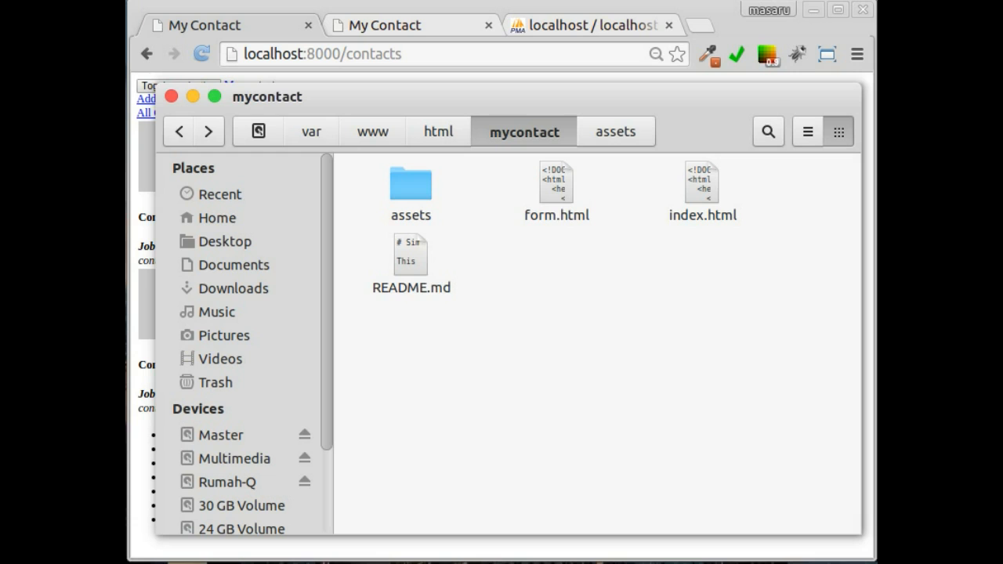
Copy mycontact's assets folder and paste it into Home > Code > contact_manager > public.
click(410, 184)
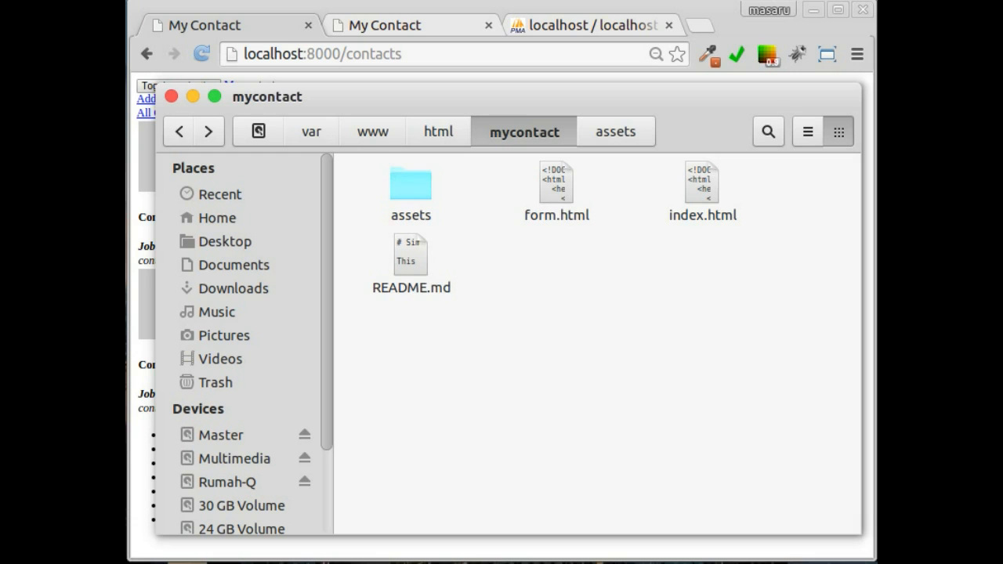
right_click(410, 185)
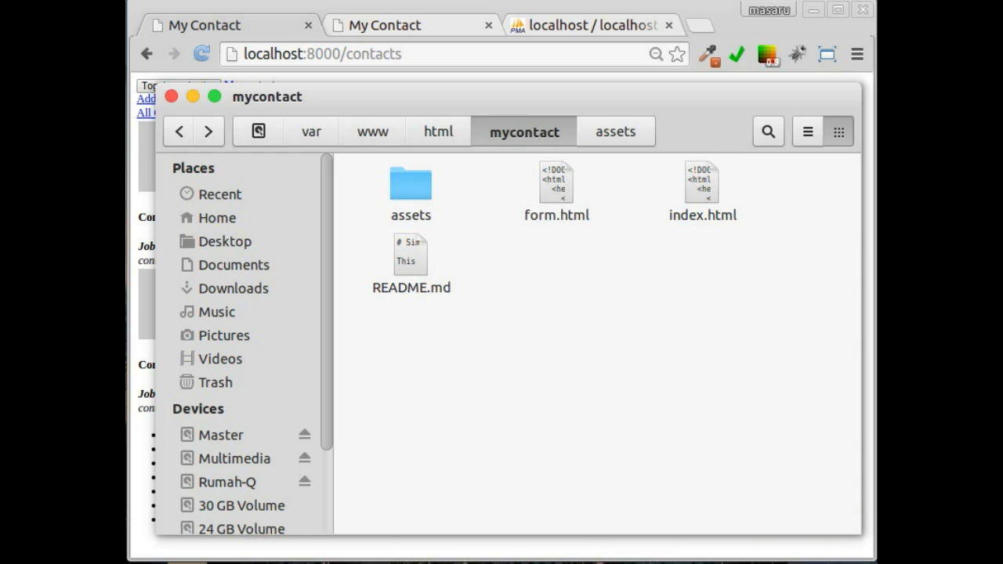
click(217, 217)
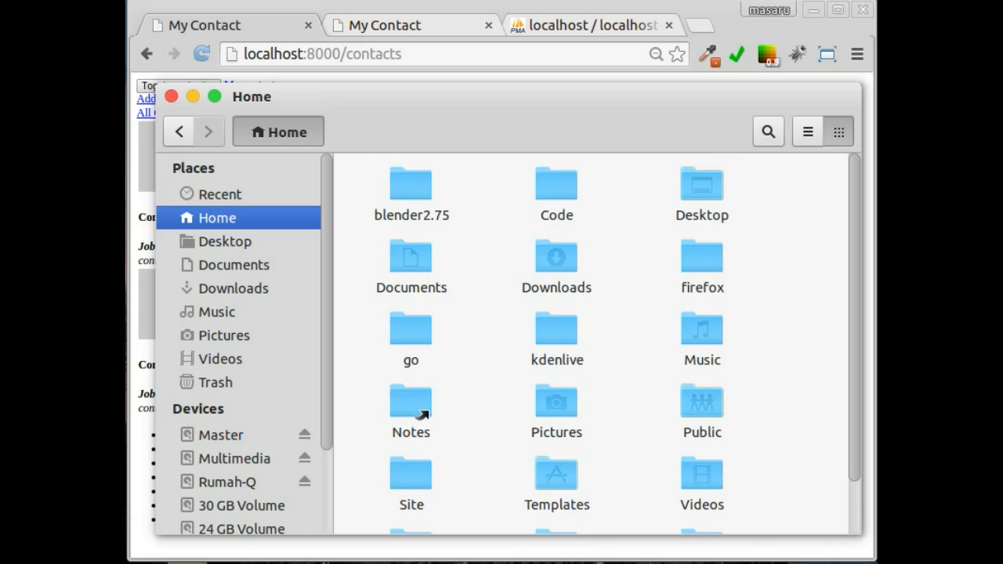
double_click(556, 184)
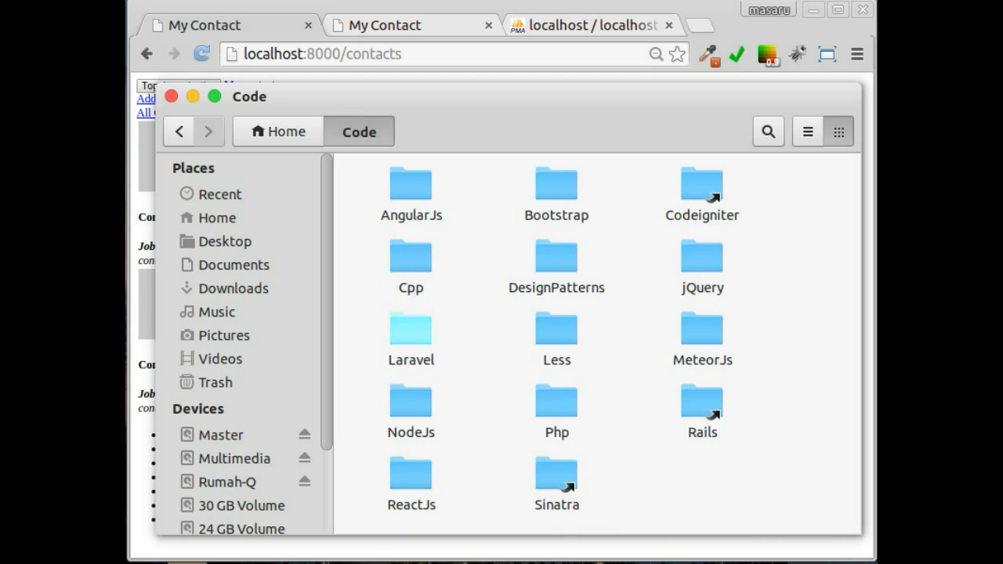
click(411, 328)
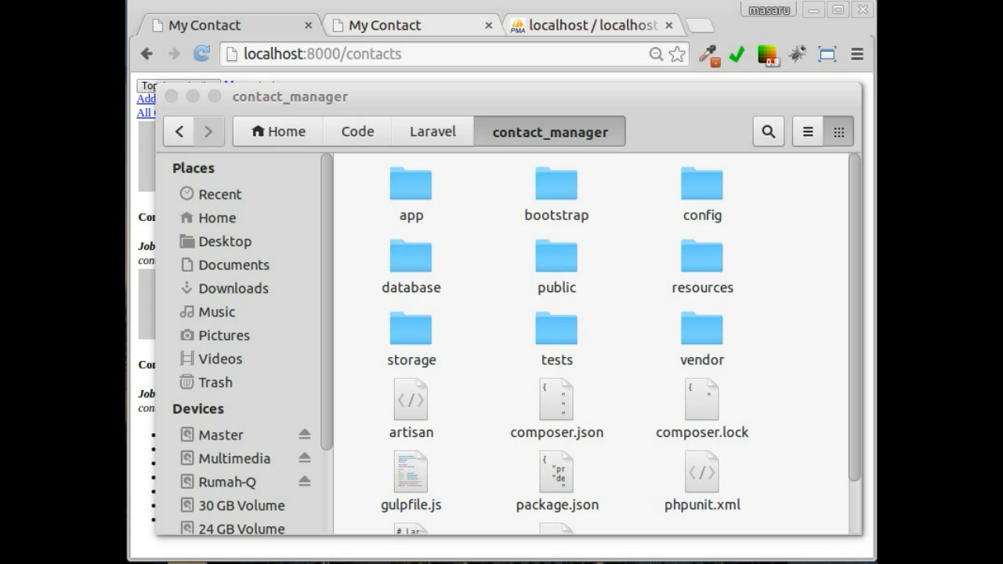
click(555, 259)
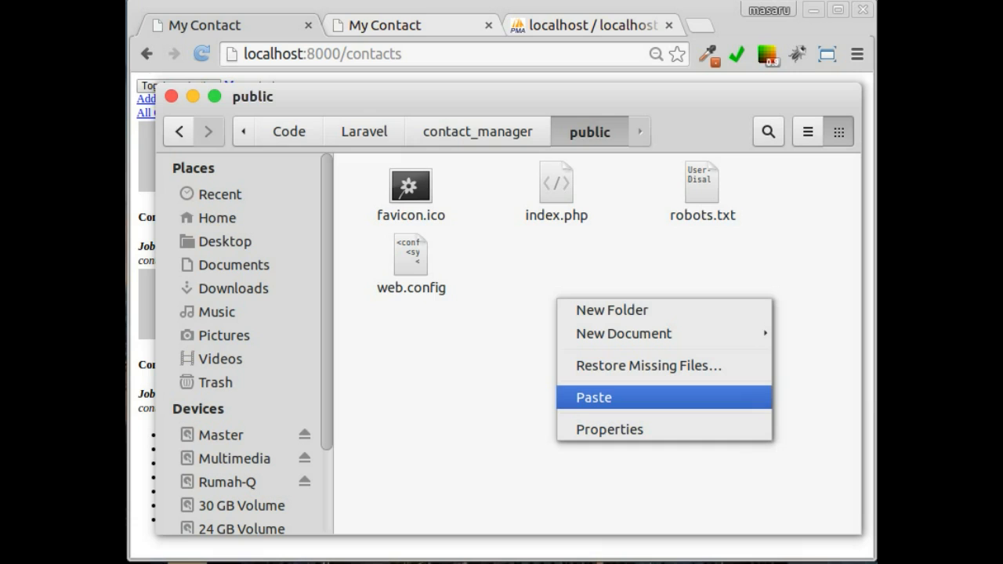
click(593, 397)
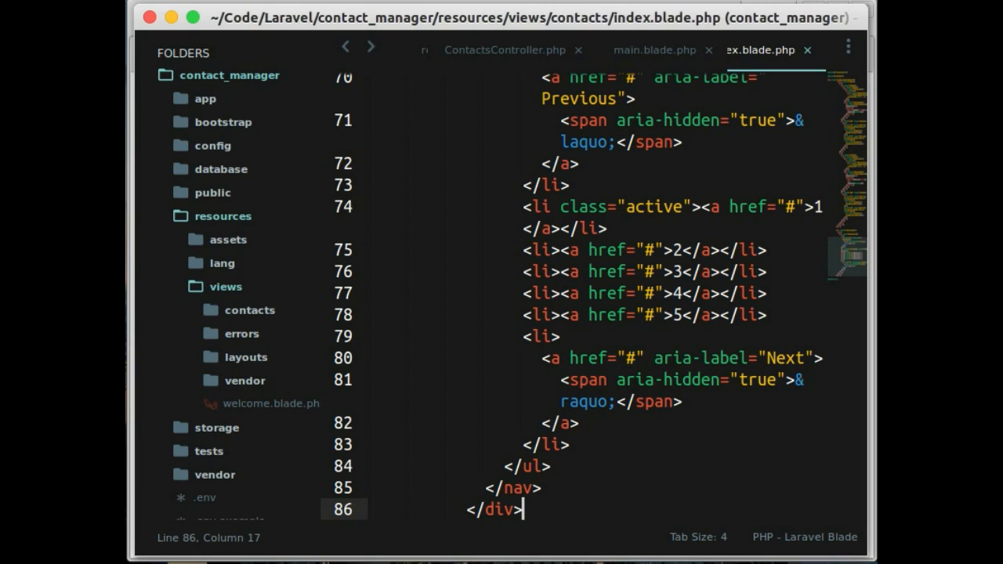
Prefix the main layout's stylesheet and script paths with / so they start at /assets/, and save.
click(654, 49)
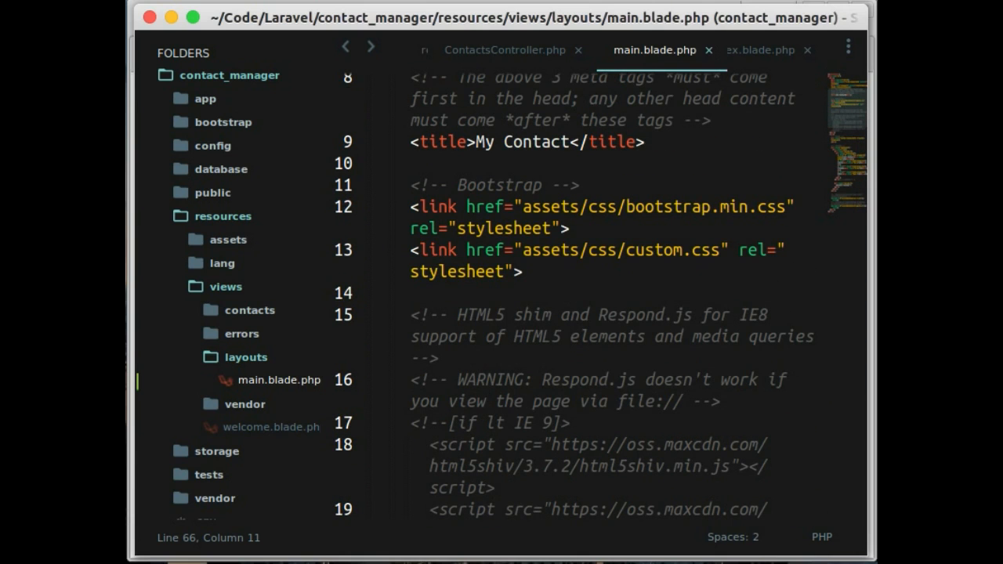
scroll(up, 3)
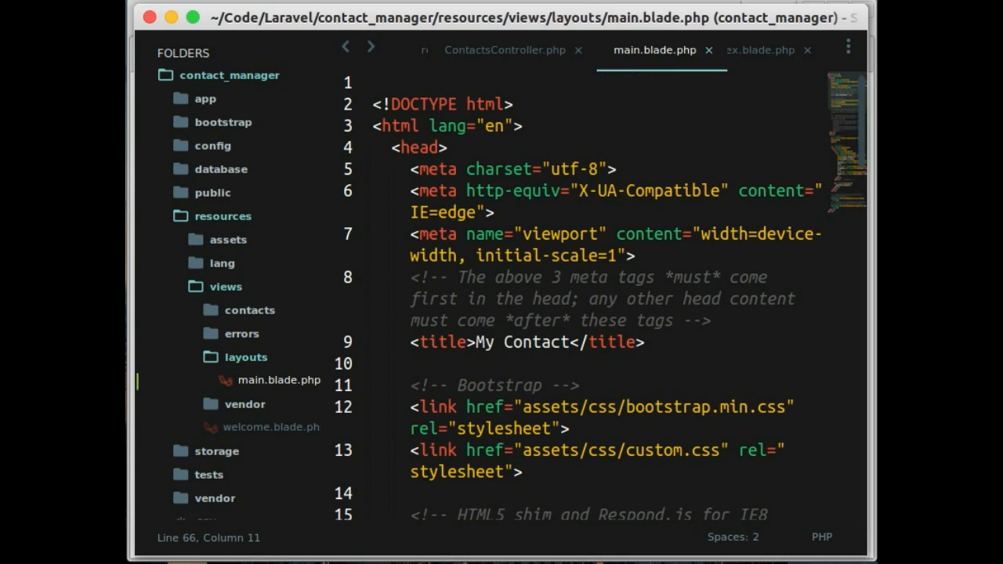
click(523, 407)
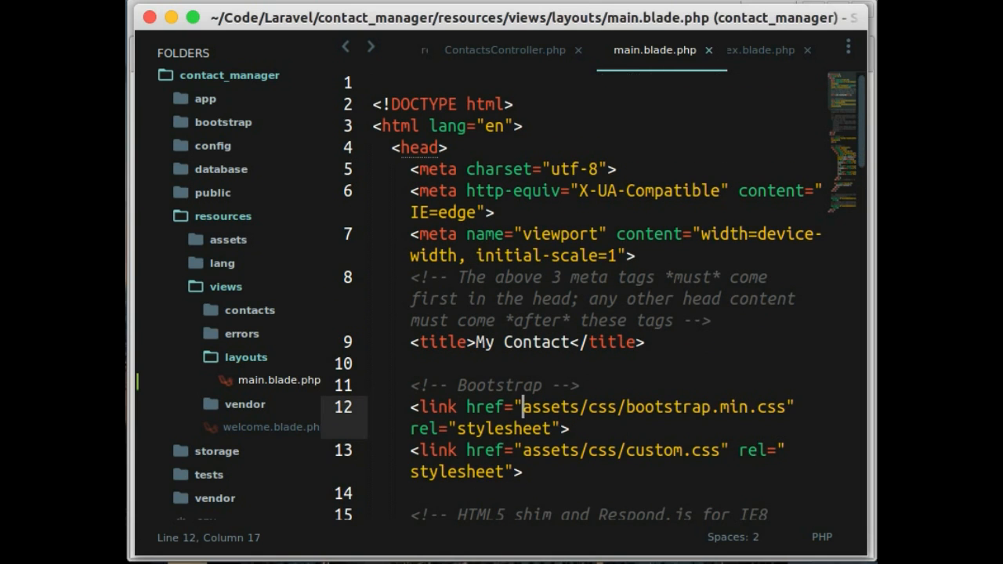
text(/)
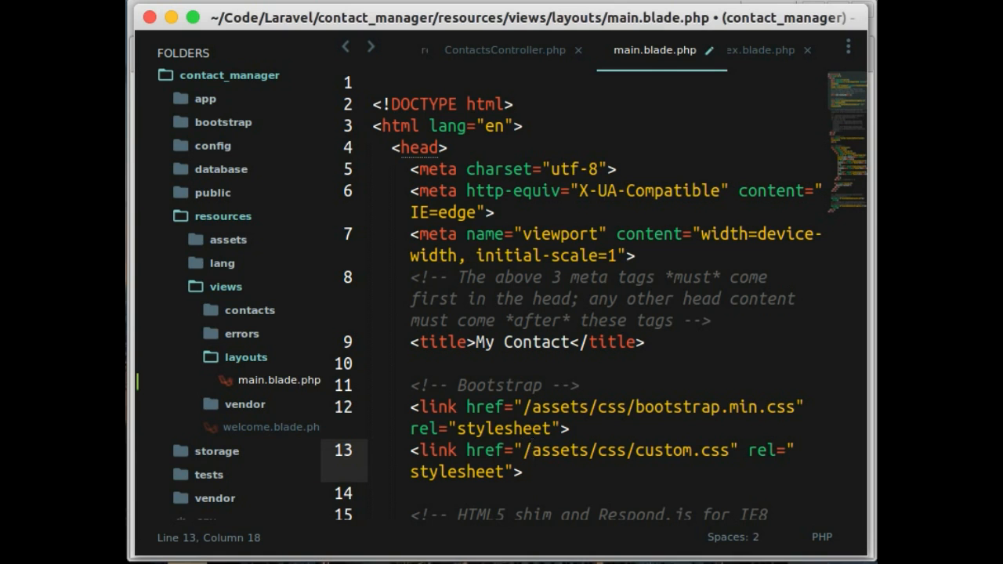
scroll(down, 3)
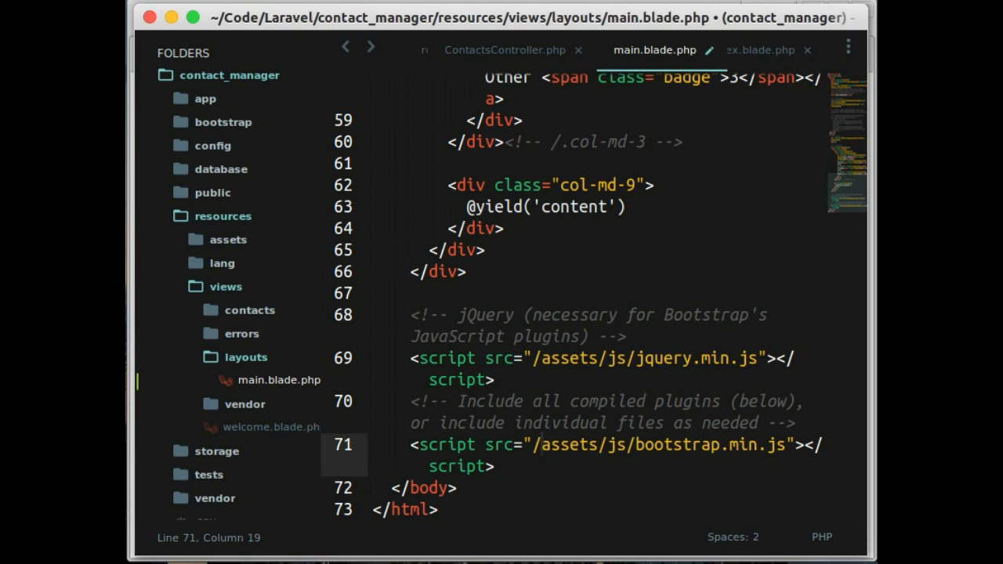
key(cmd+s)
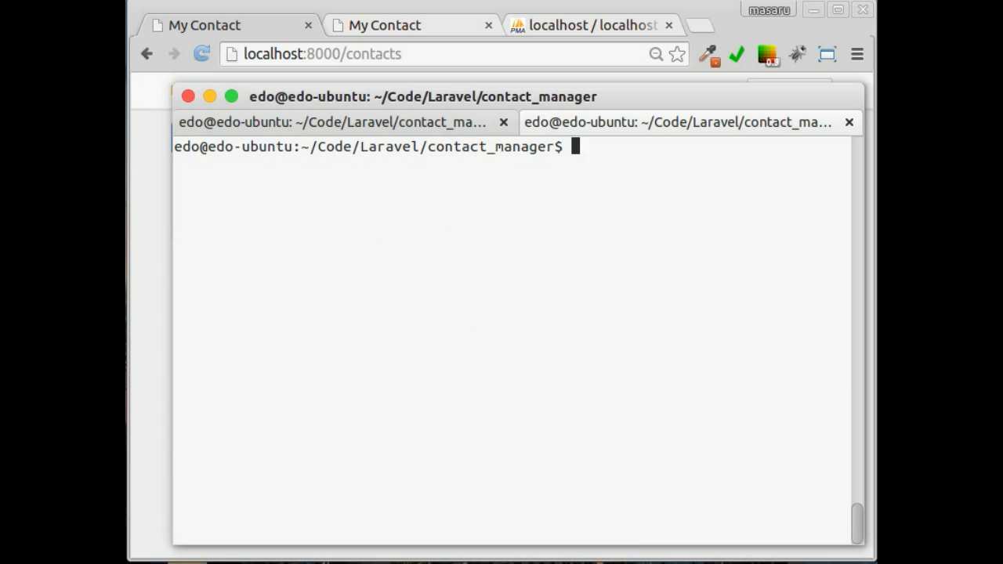
Run php artisan make:model group in the contact_manager terminal.
text(php artisan)
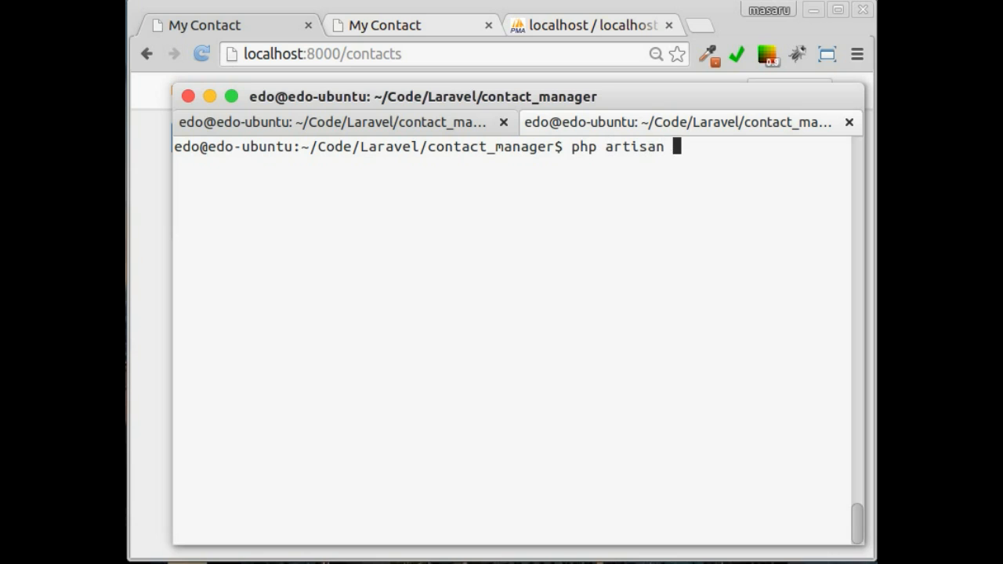
text(make:model group)
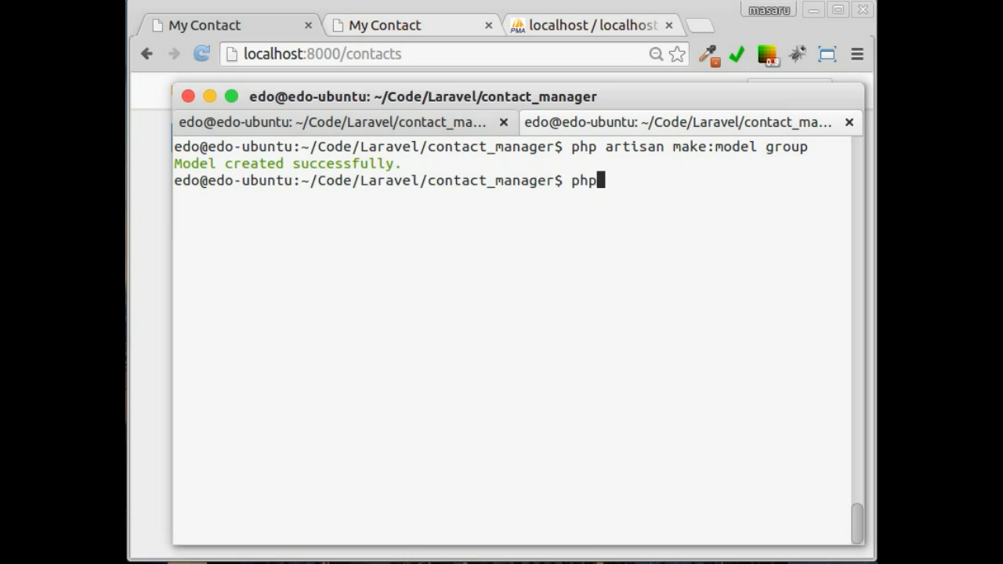
text(artisan make:mod)
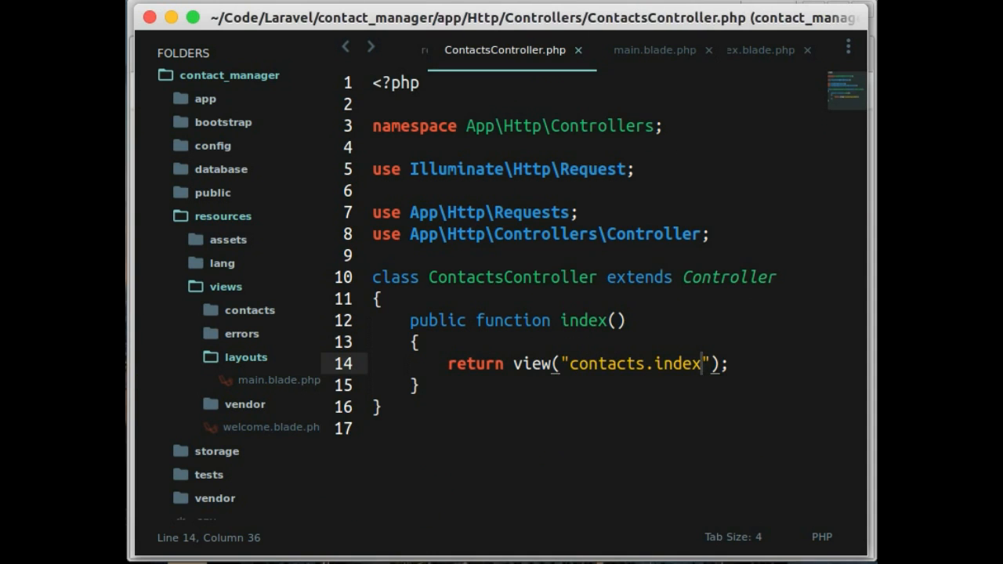
In index, fetch $contacts = Contact::all() and pass them to the contacts view.
text($c)
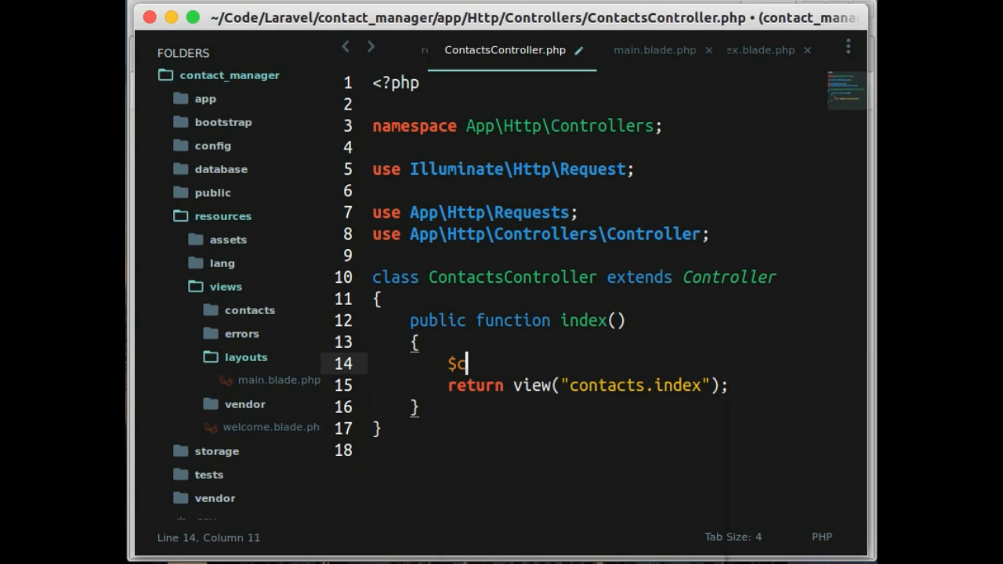
text(ontacts = Contact::all()
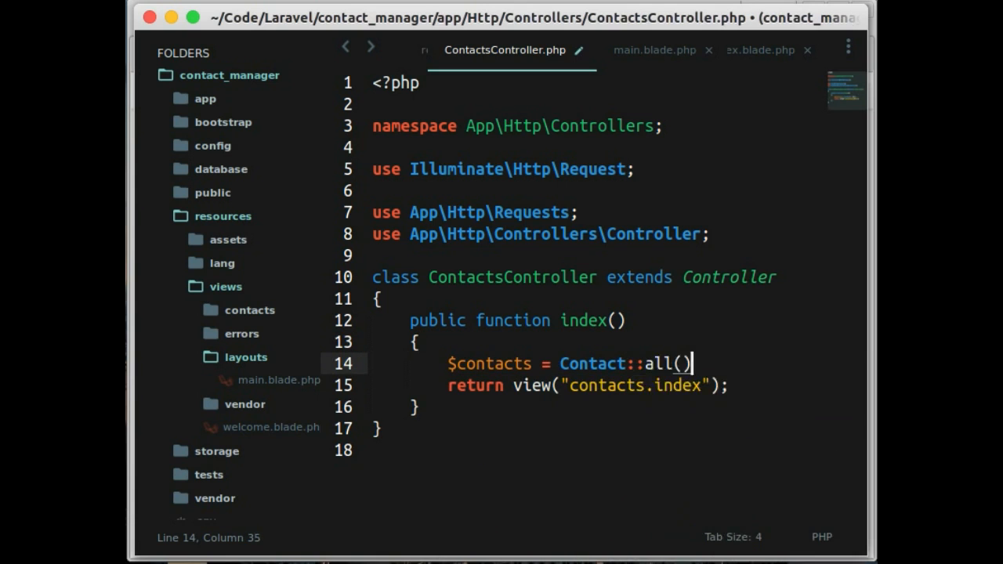
text(;)
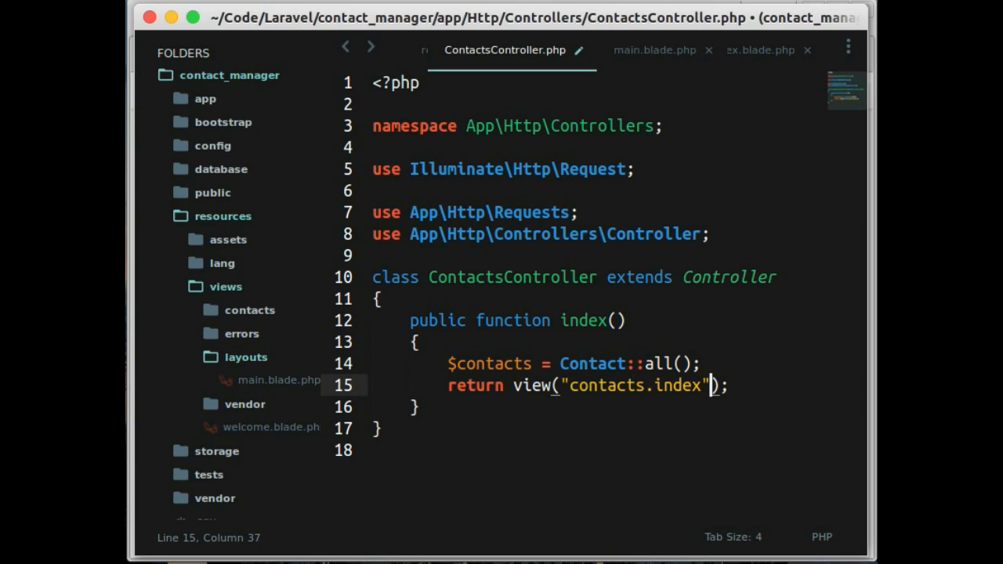
text(", [)
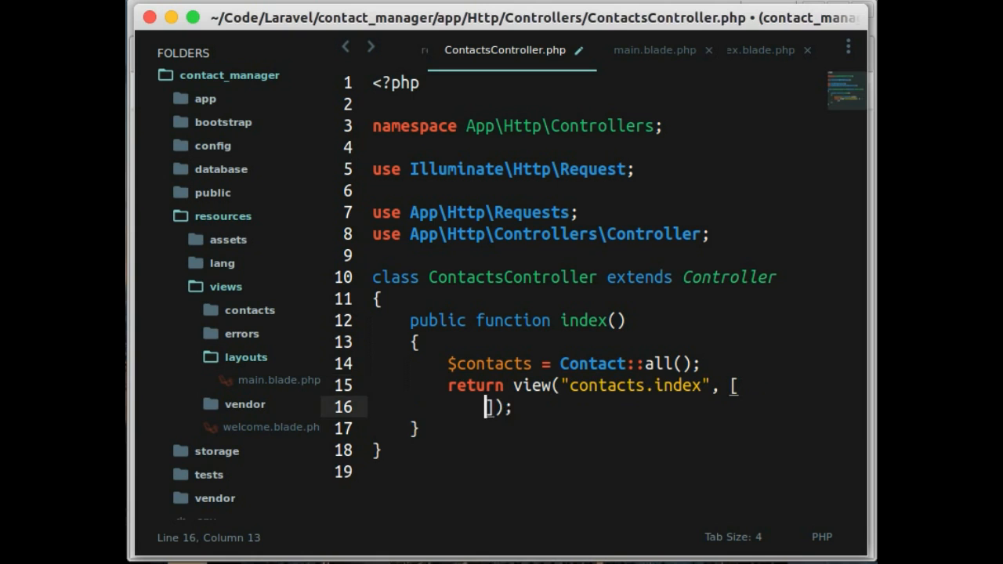
text('contacts' => $contacts)
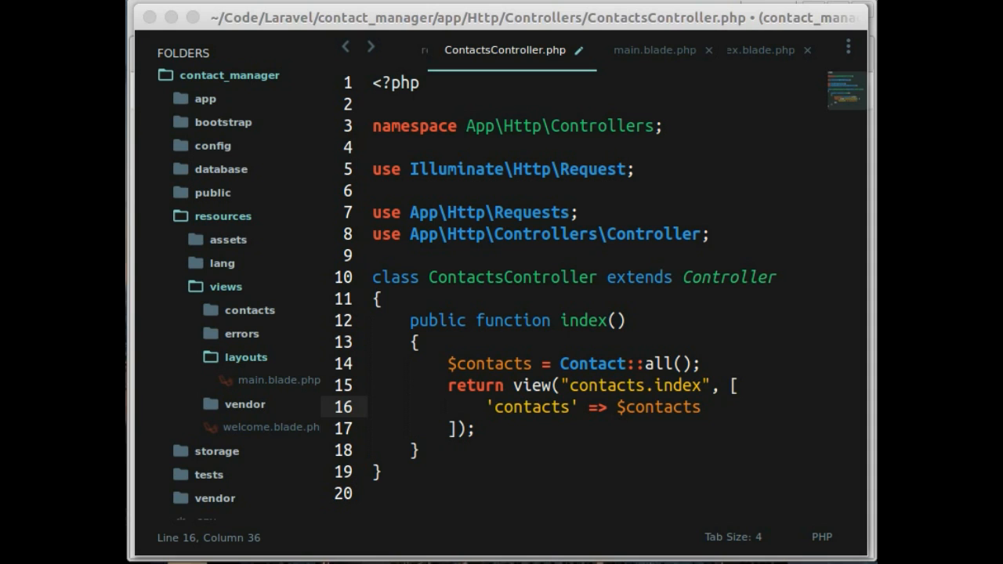
Add 'use App\Contact;' above the ContactsController class and save.
click(374, 255)
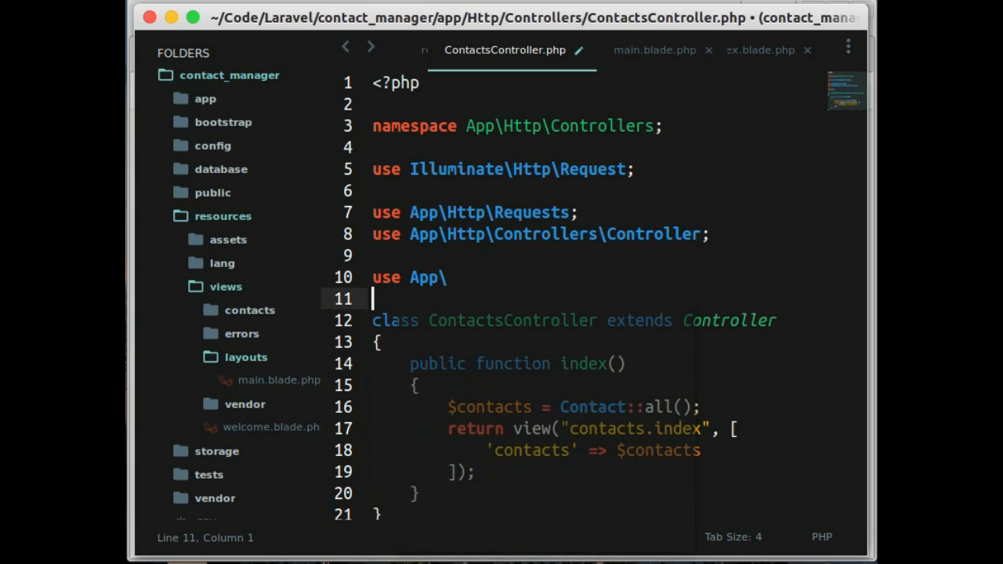
text(Contact;)
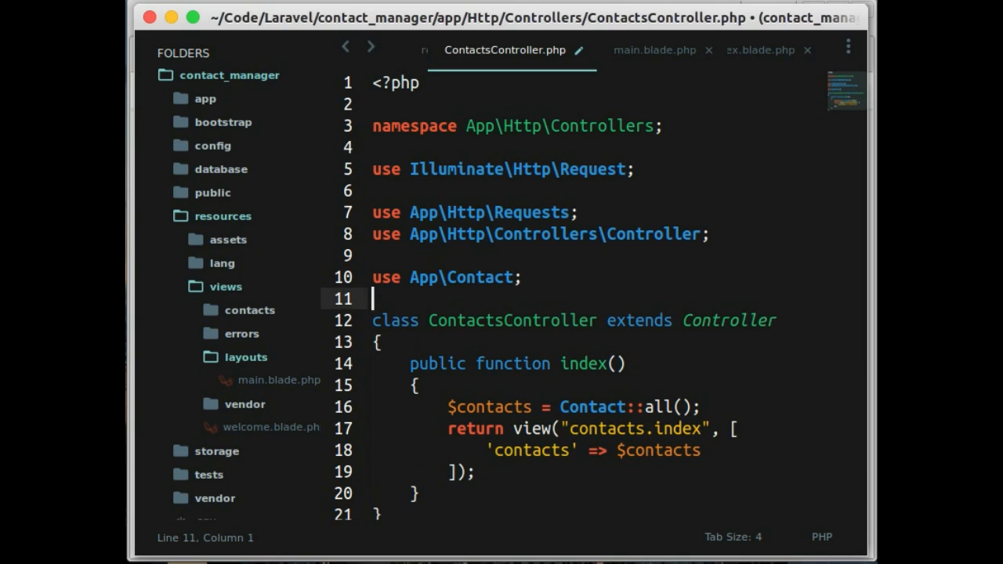
key(cmd+s)
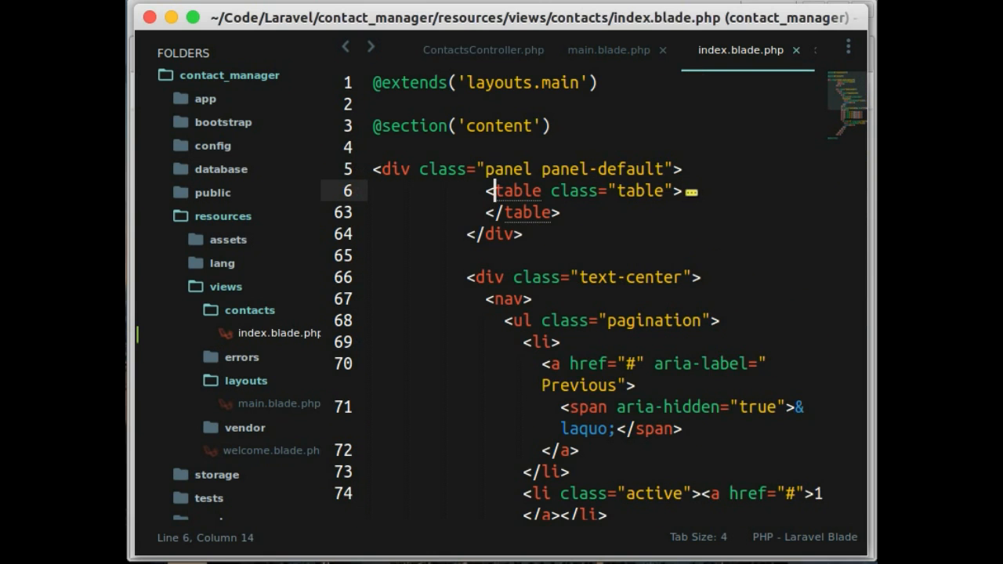
click(359, 299)
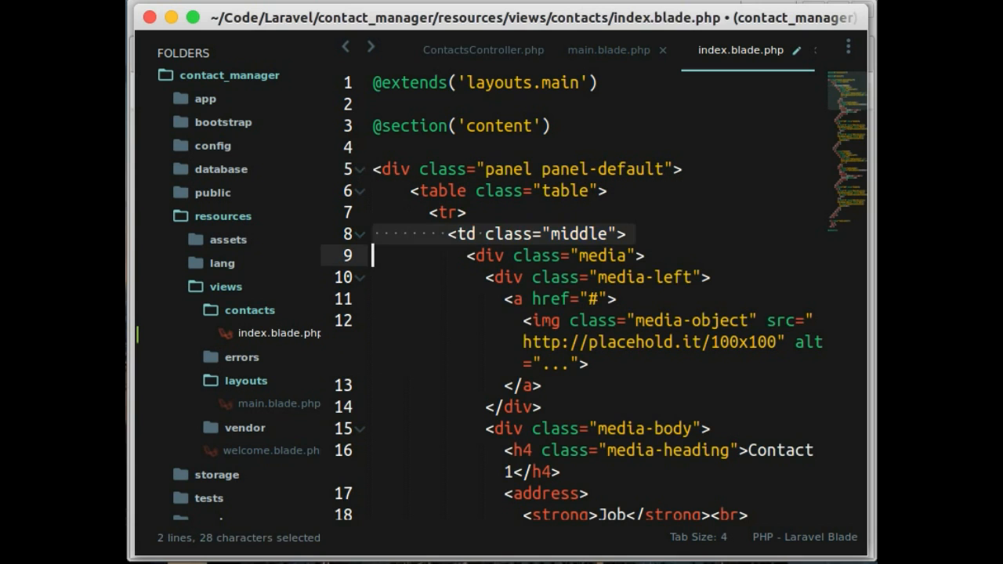
click(360, 233)
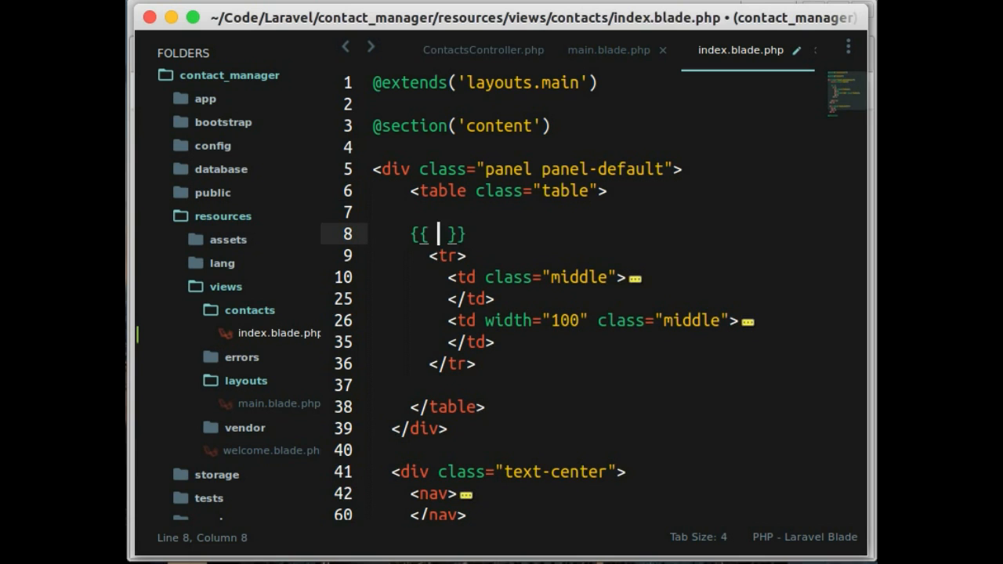
text(@foreach ())
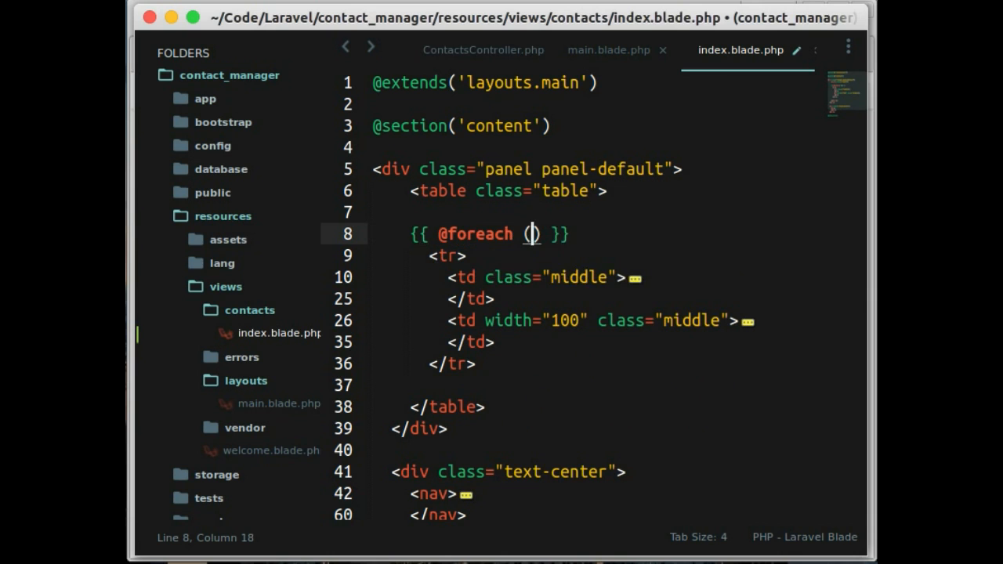
text($contacts as $)
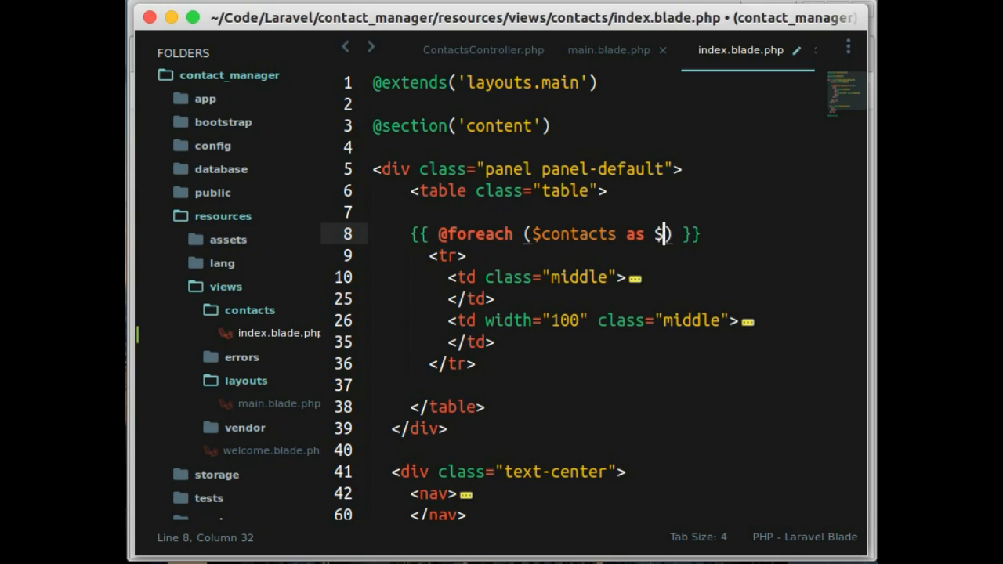
text(contact)
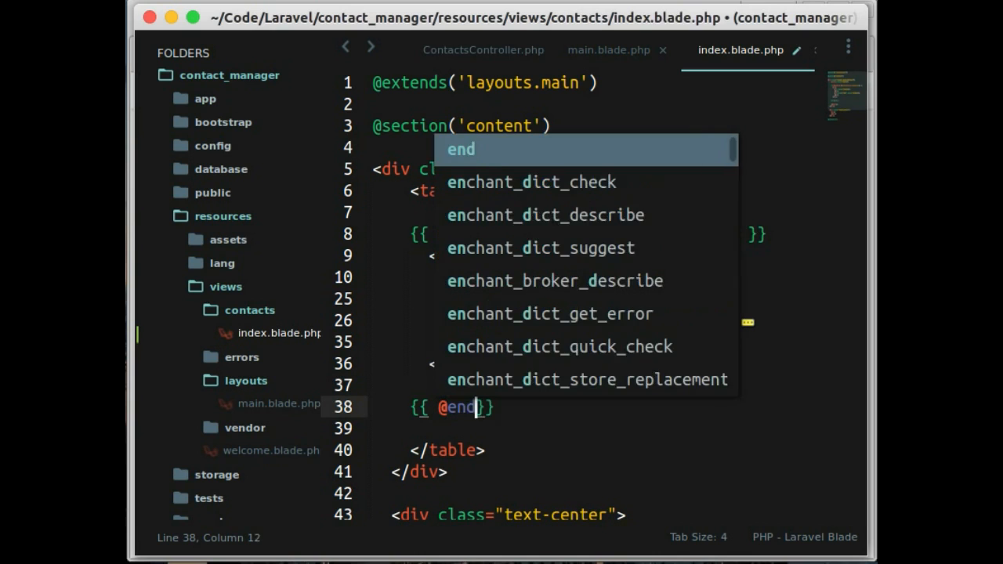
text(foreach)
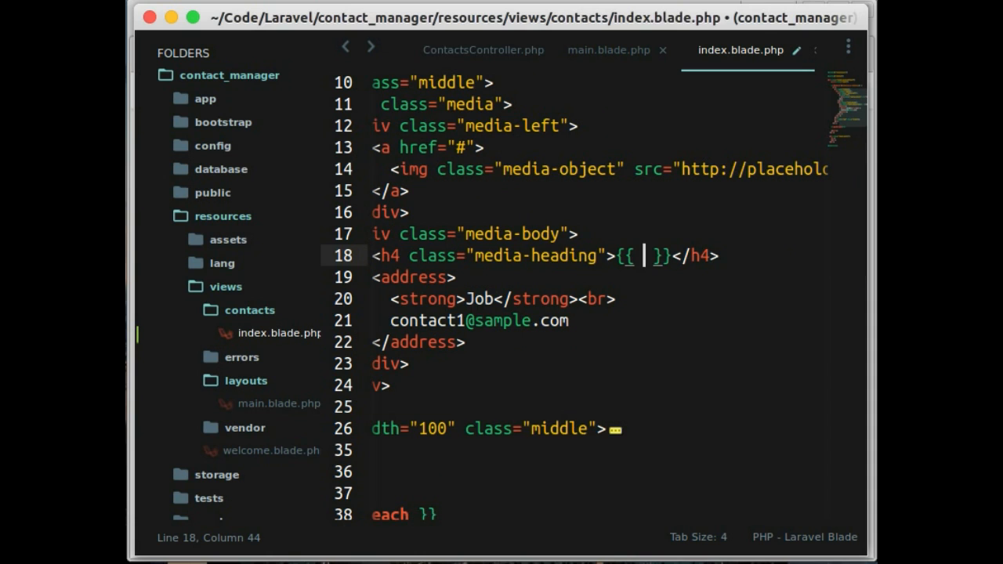
Replace the row placeholders with {{ $contact->name }}, {{ $contact->company }}, {{ $contact->email }} and save.
text($contact->name)
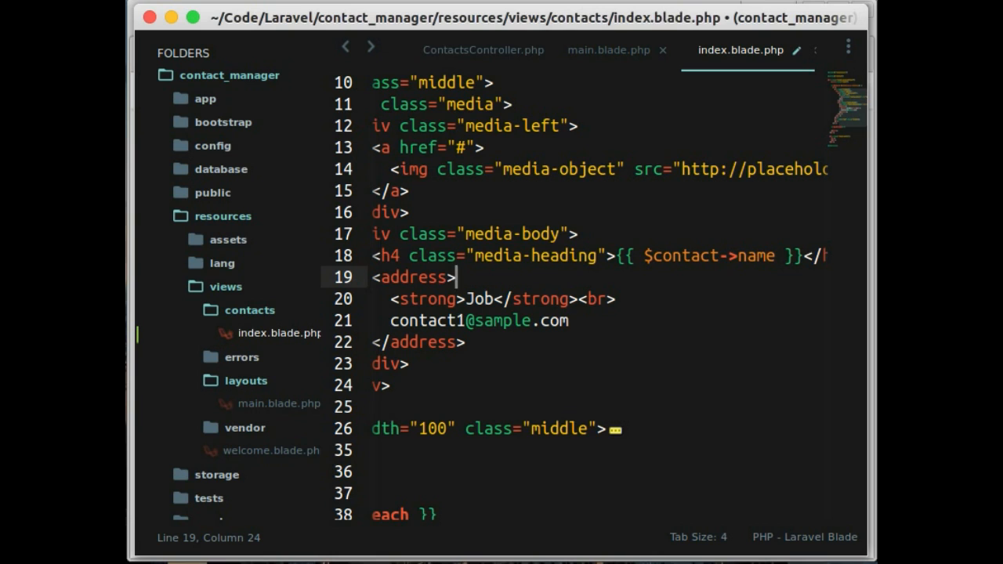
double_click(479, 299)
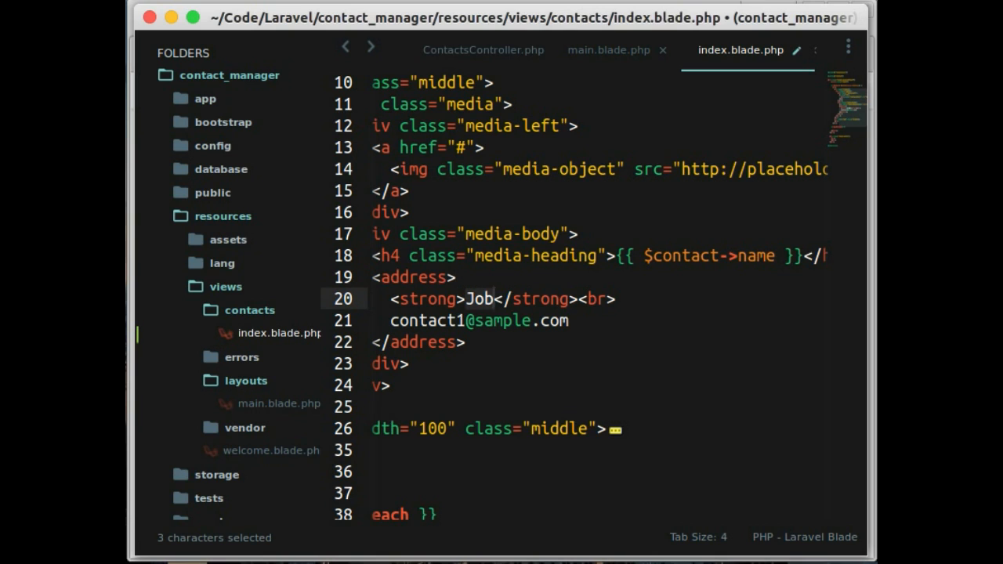
text({{  }})
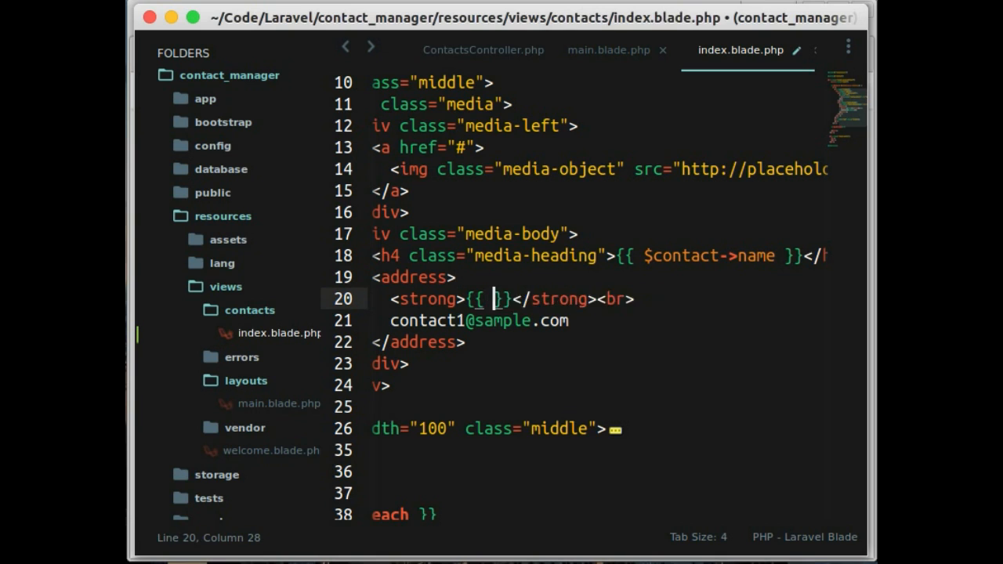
text($contact->)
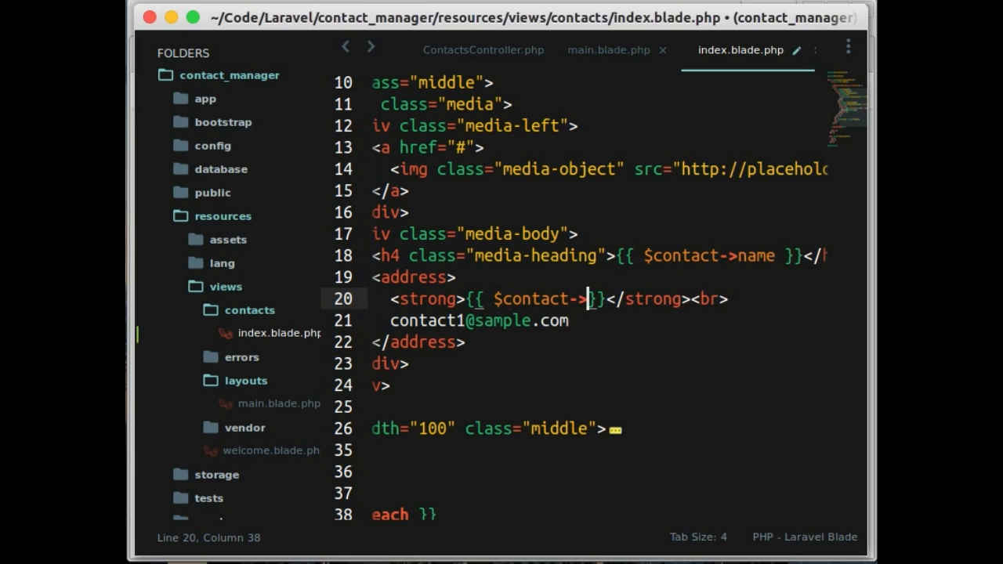
text(company)
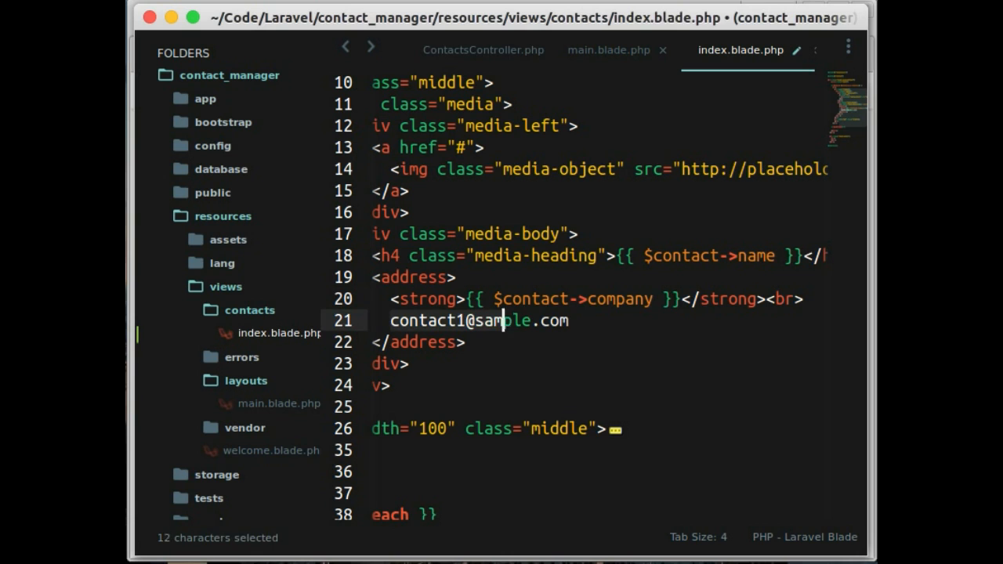
text({{  }})
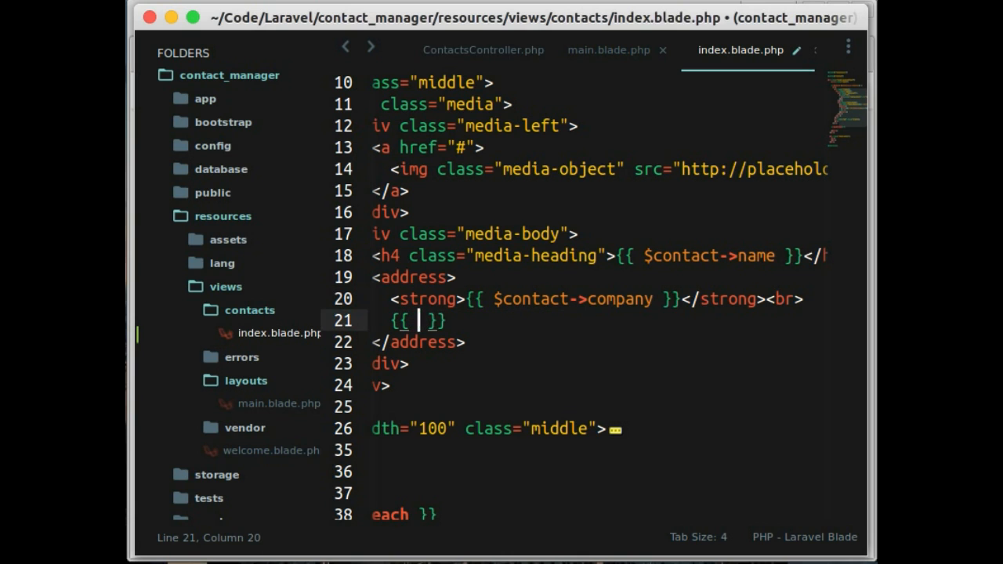
text($contact->email)
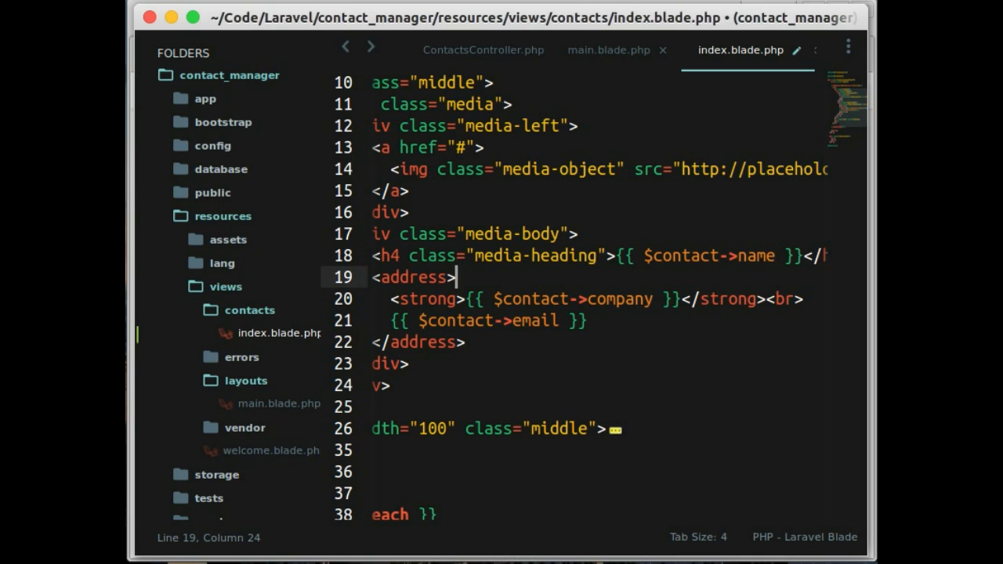
scroll(down, 3)
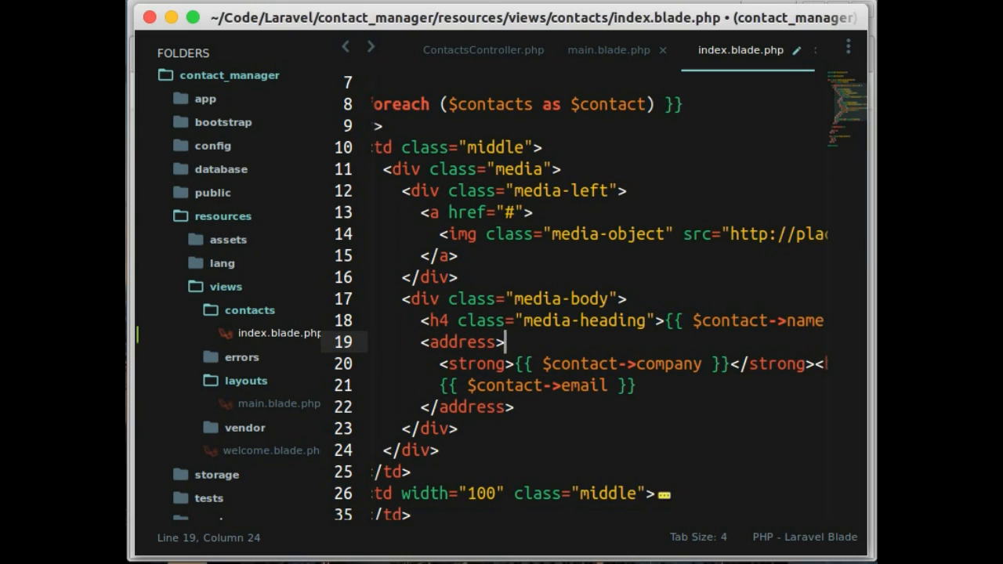
key(cmd+s)
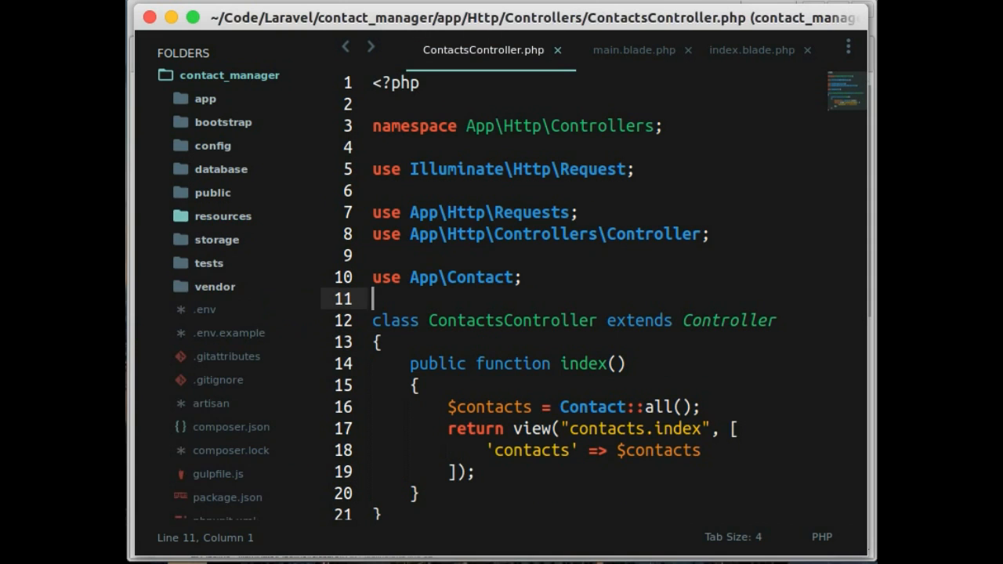
Rename contact.php in the sidebar's app folder to Contact.php.
click(205, 98)
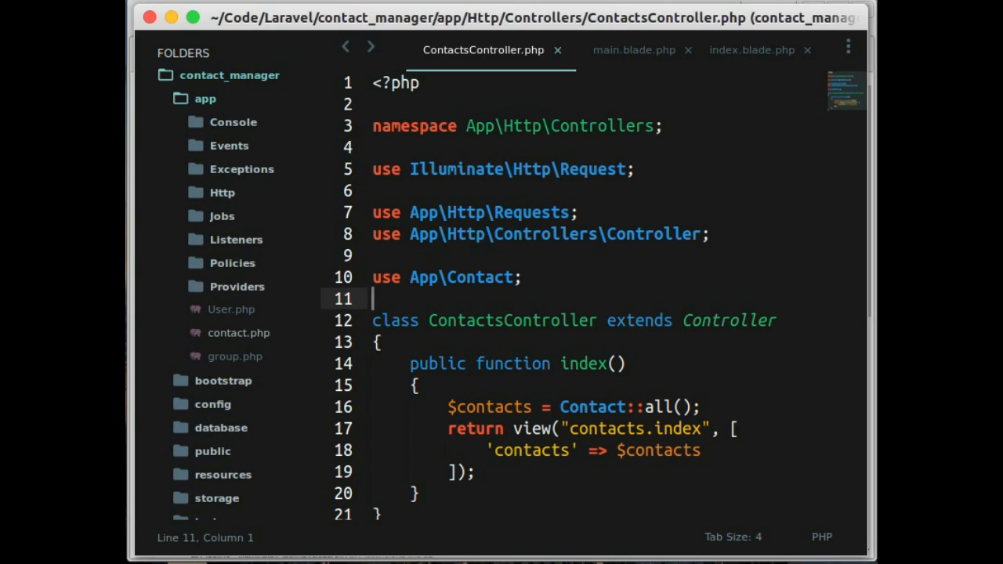
right_click(238, 332)
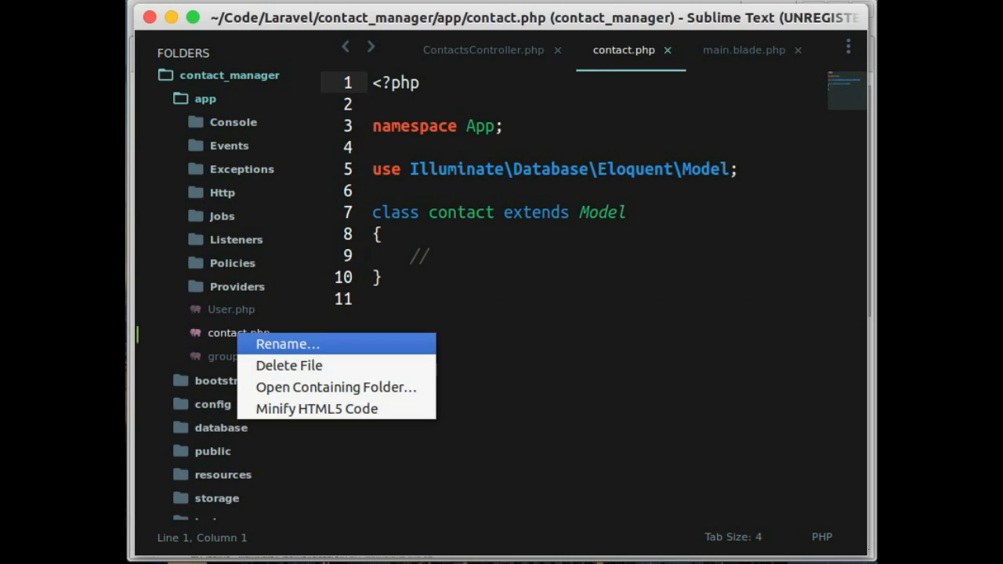
click(287, 344)
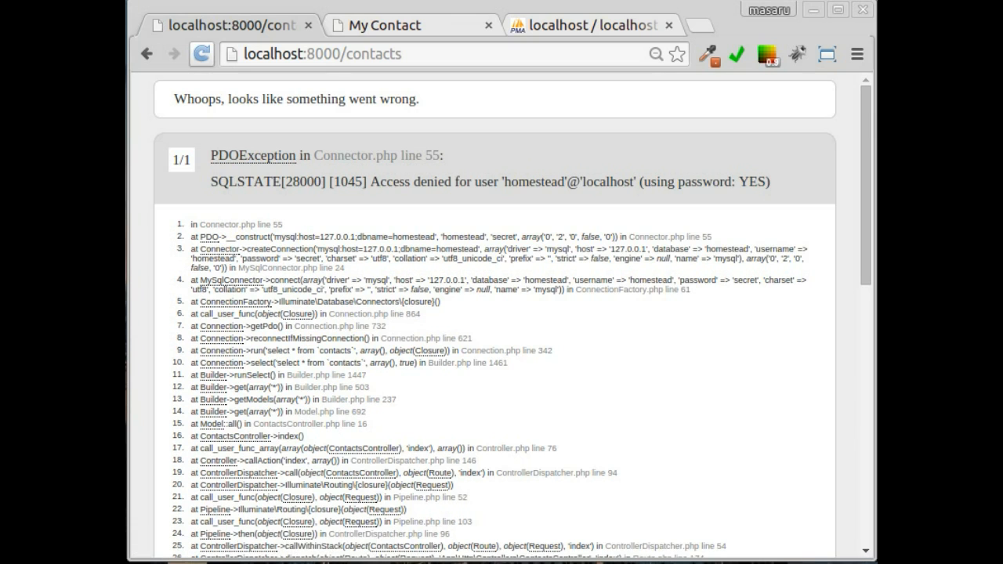
Restart php artisan serve and reload localhost:8000/contacts in Chrome.
click(202, 53)
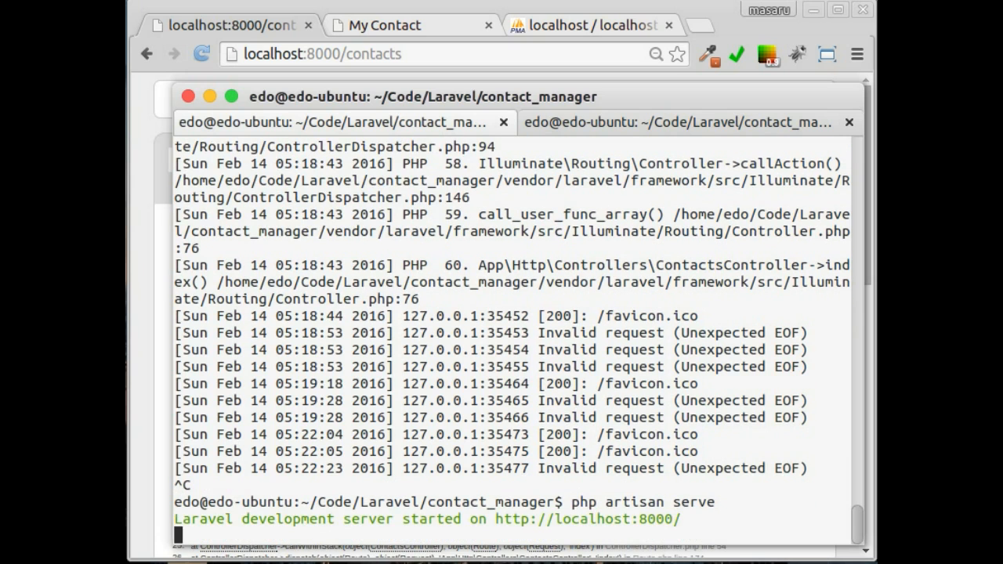
click(201, 54)
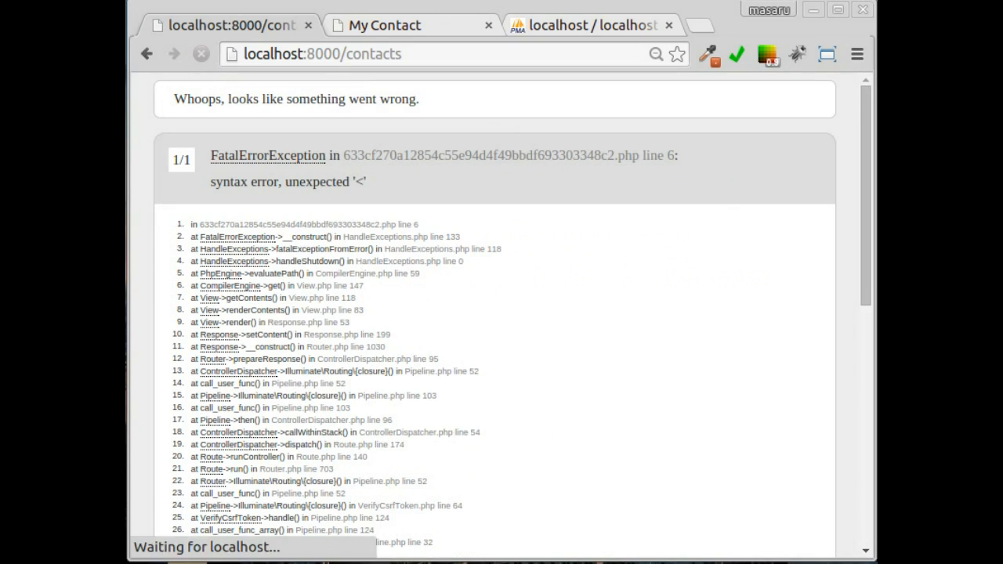
click(201, 54)
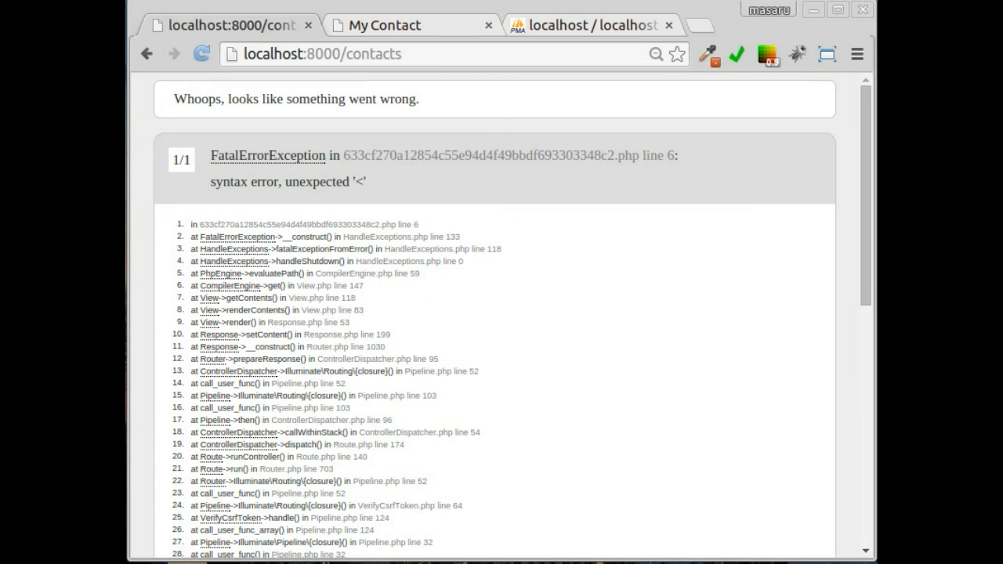
scroll(down, 3)
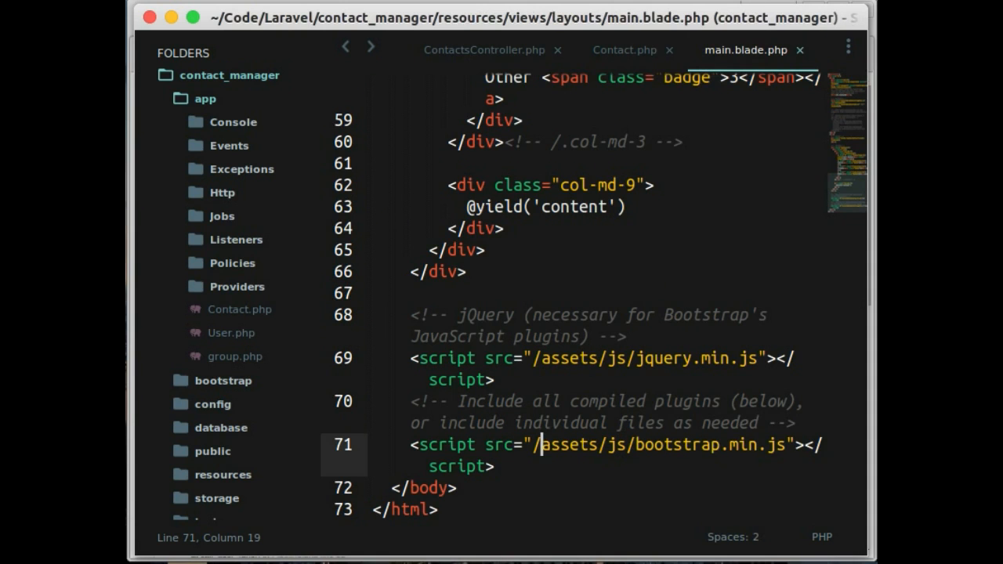
scroll(down, 3)
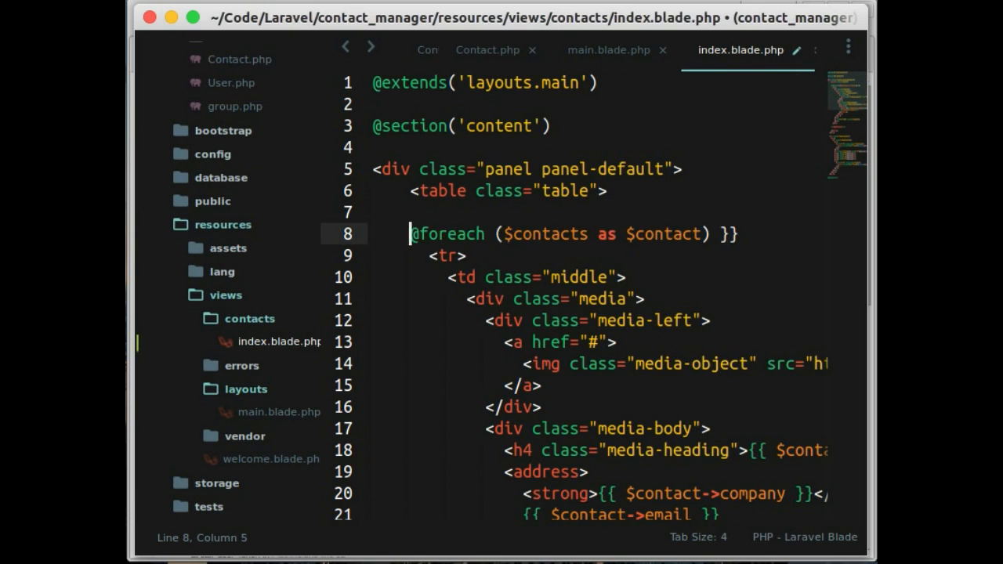
scroll(down, 3)
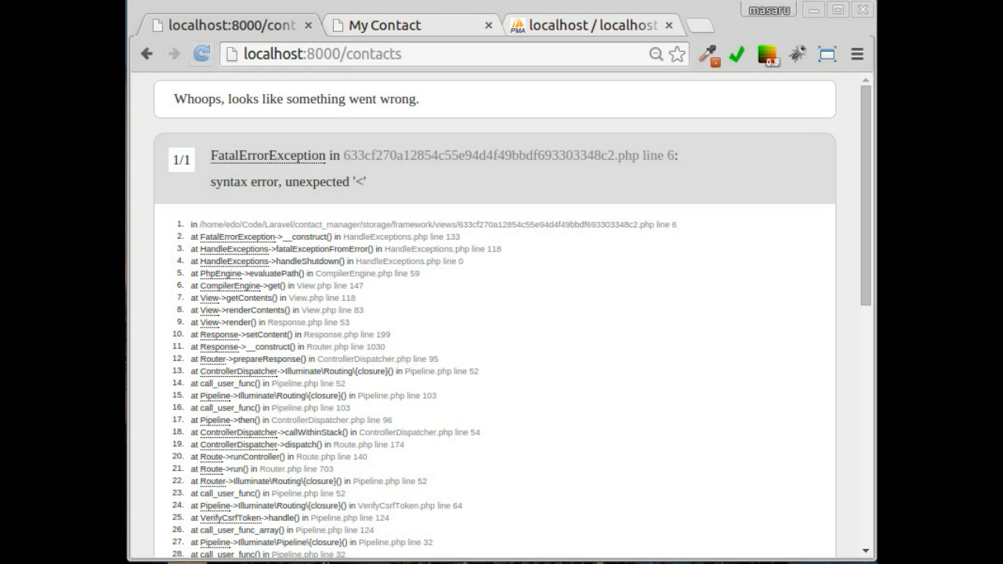
click(201, 53)
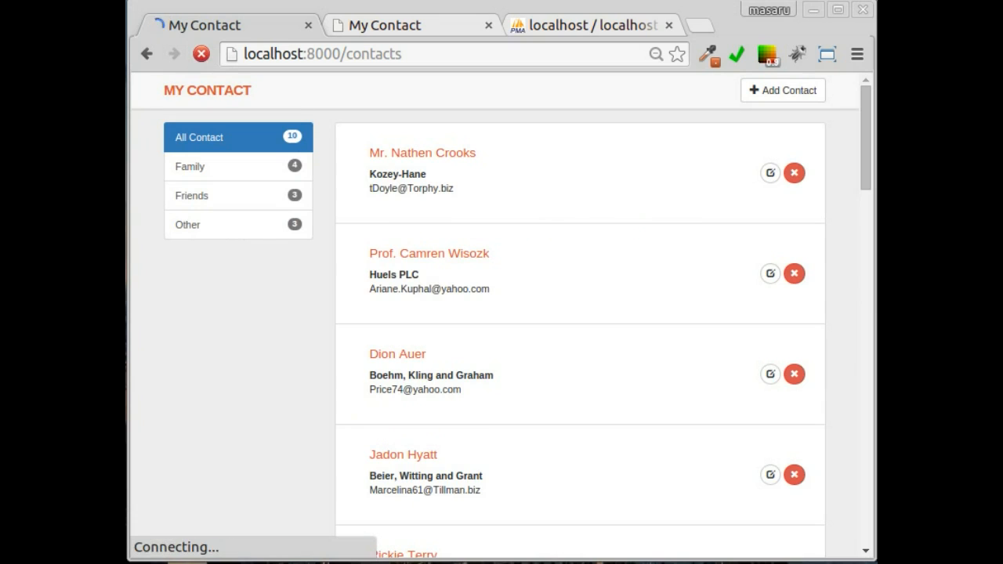
scroll(down, 3)
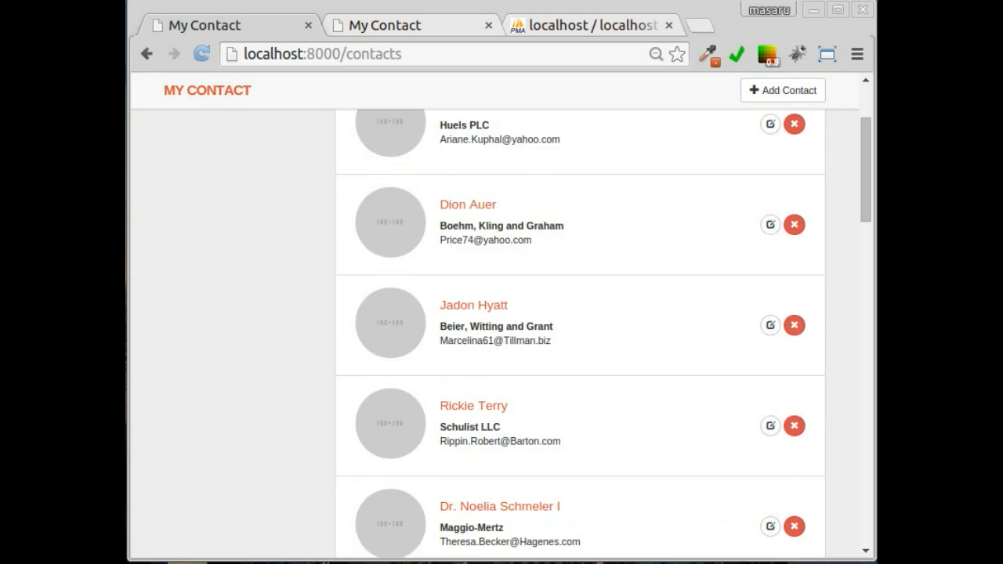